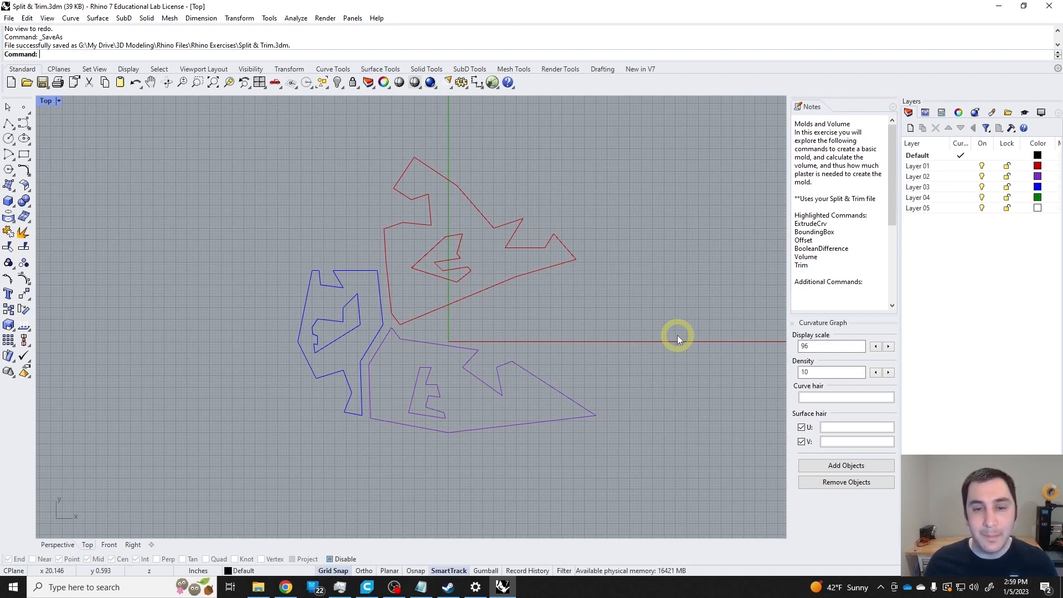
pyautogui.moveTo(648, 328)
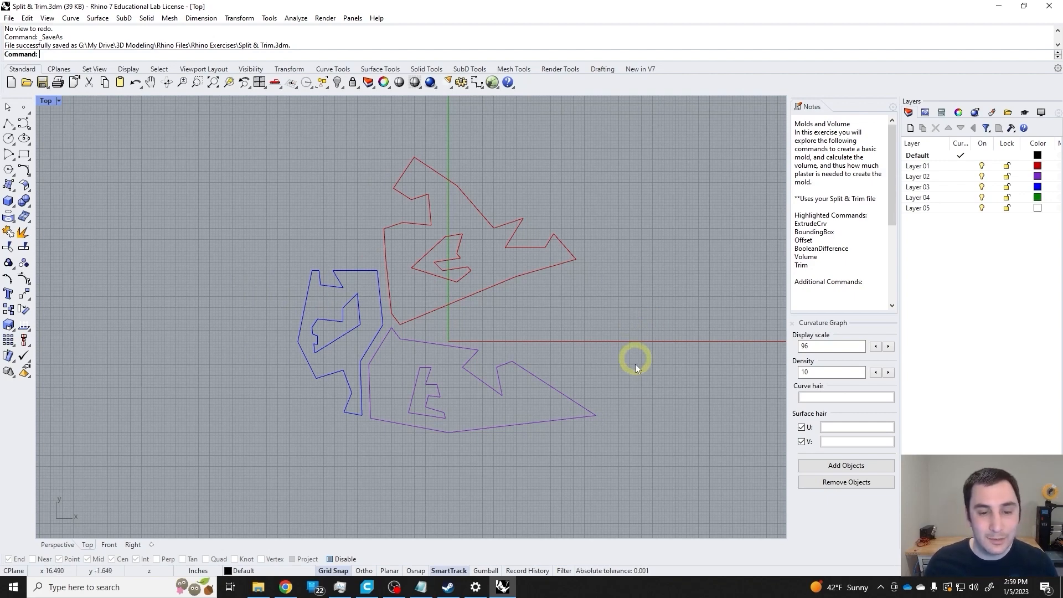
pyautogui.moveTo(551, 310)
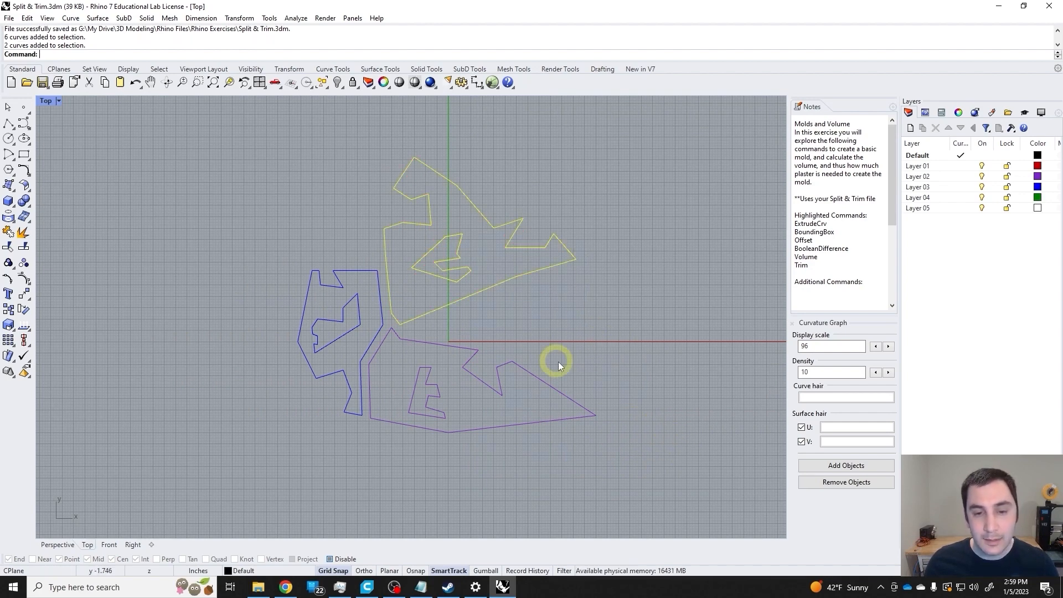
# - Drag the red tile curves aside and hide the blue and purple outline curves
pyautogui.moveTo(556, 359); pyautogui.dragTo(698, 238)
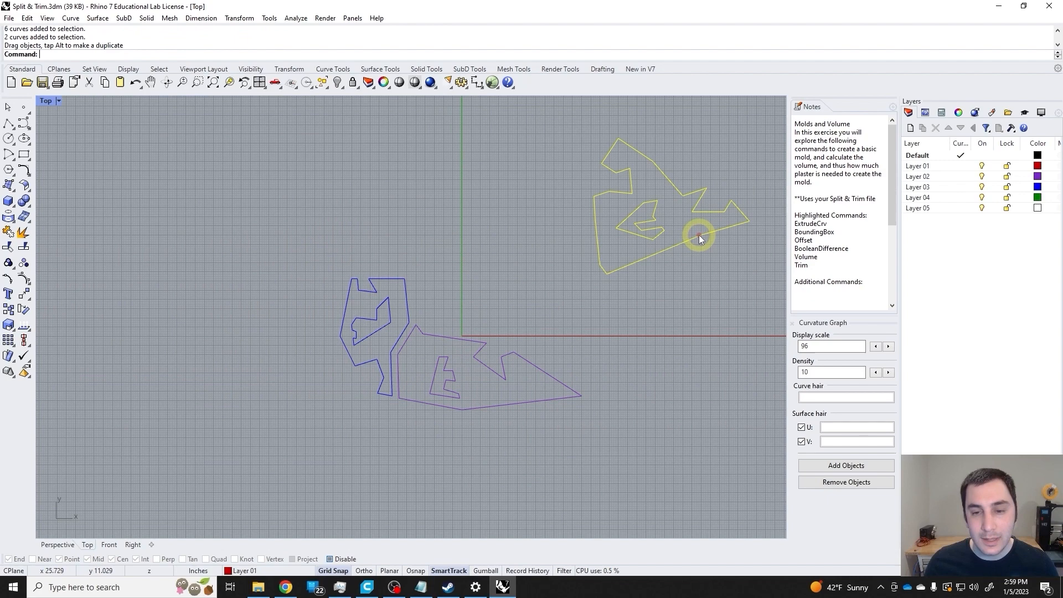
pyautogui.click(458, 378)
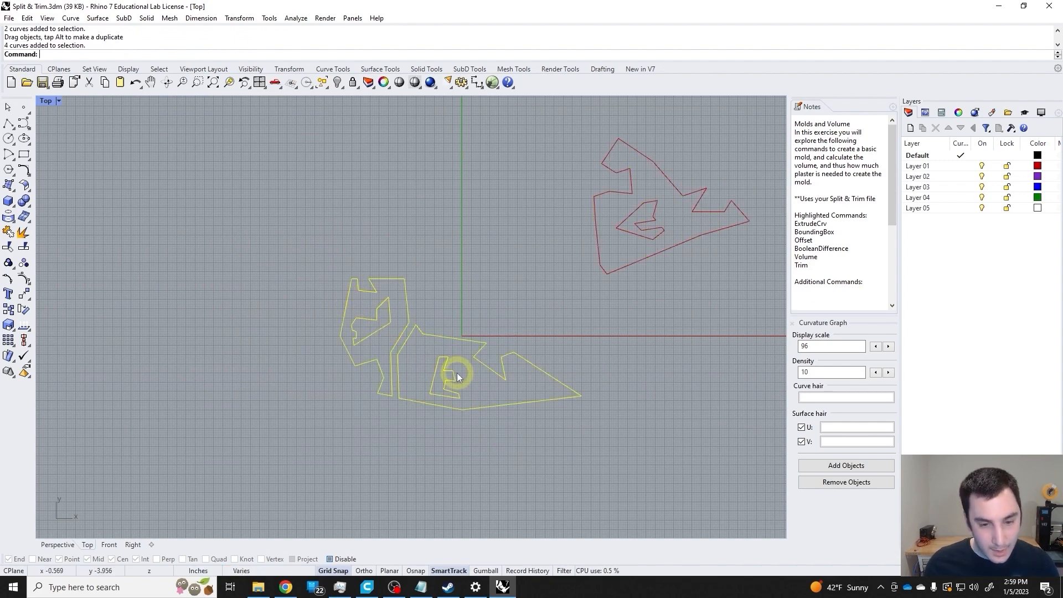
pyautogui.write('Hide')
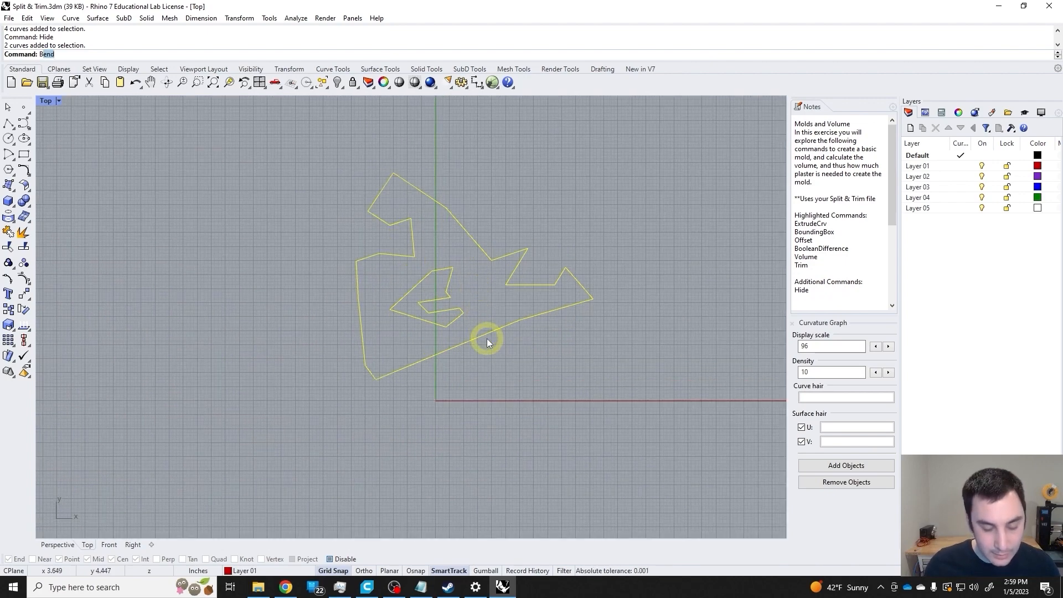
# - Create a 16.909 by 14.750 inch bounding rectangle around the red tile curves
pyautogui.write('BoundingBox')
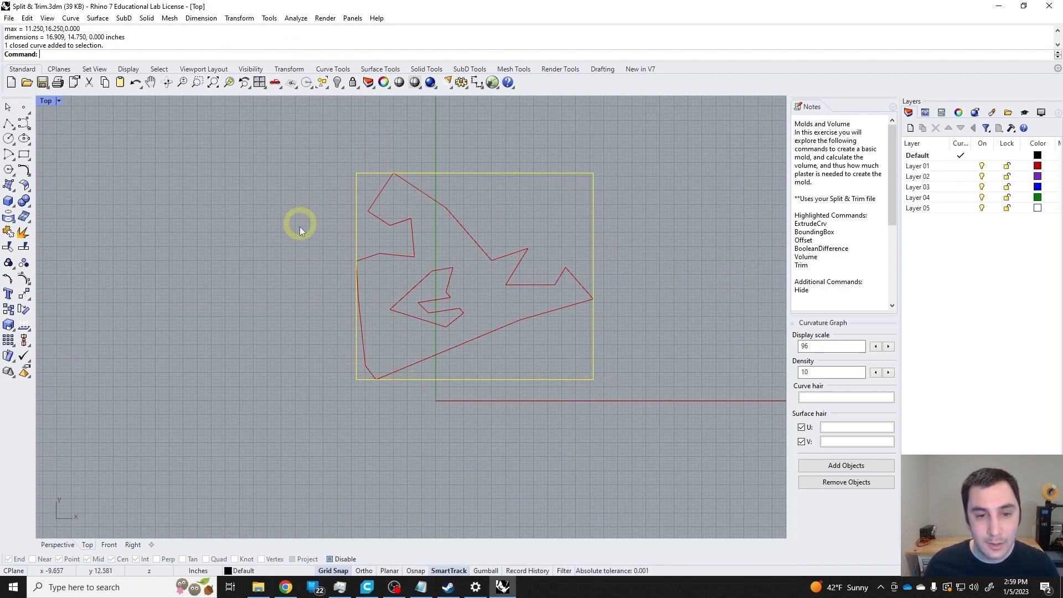
pyautogui.moveTo(351, 247)
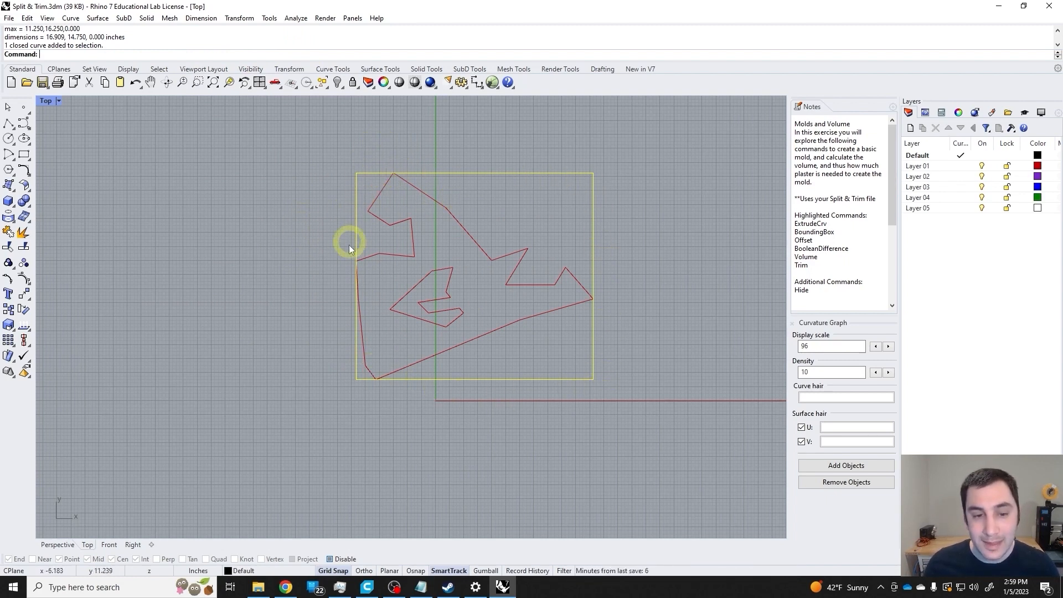
pyautogui.moveTo(415, 374)
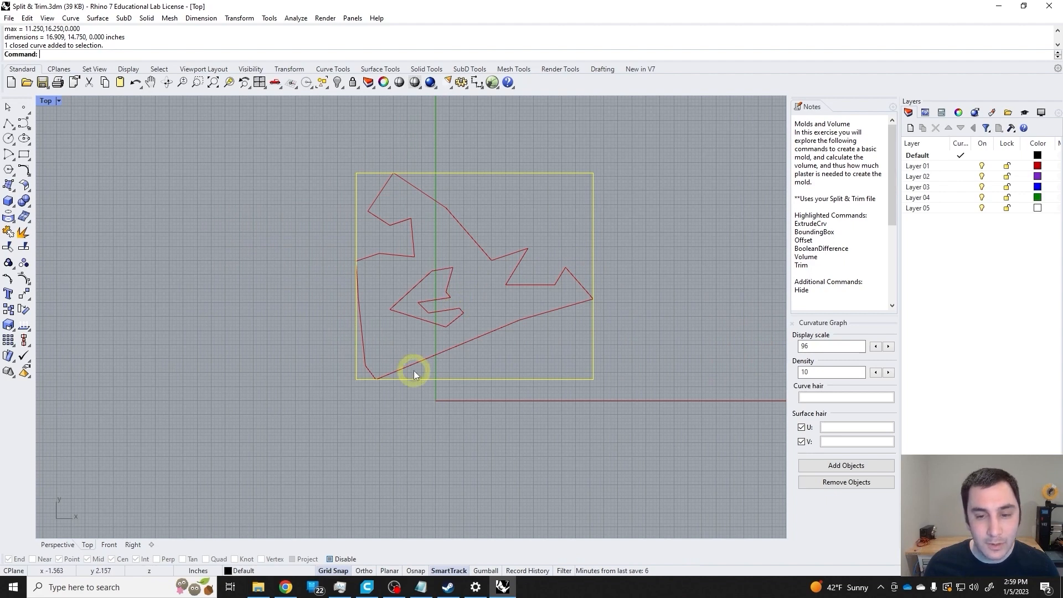
pyautogui.moveTo(408, 385)
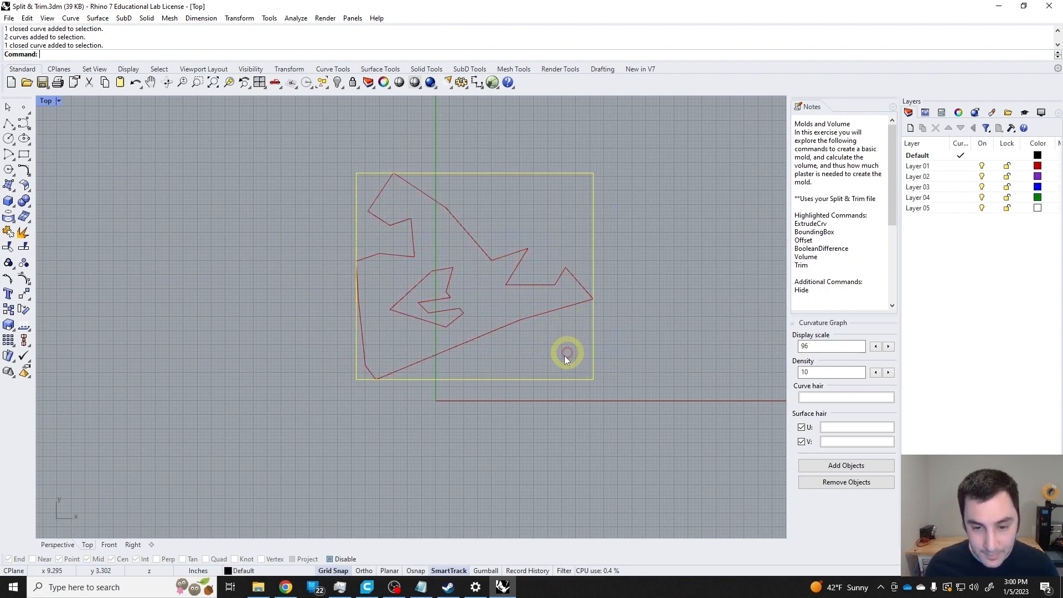
pyautogui.moveTo(381, 277)
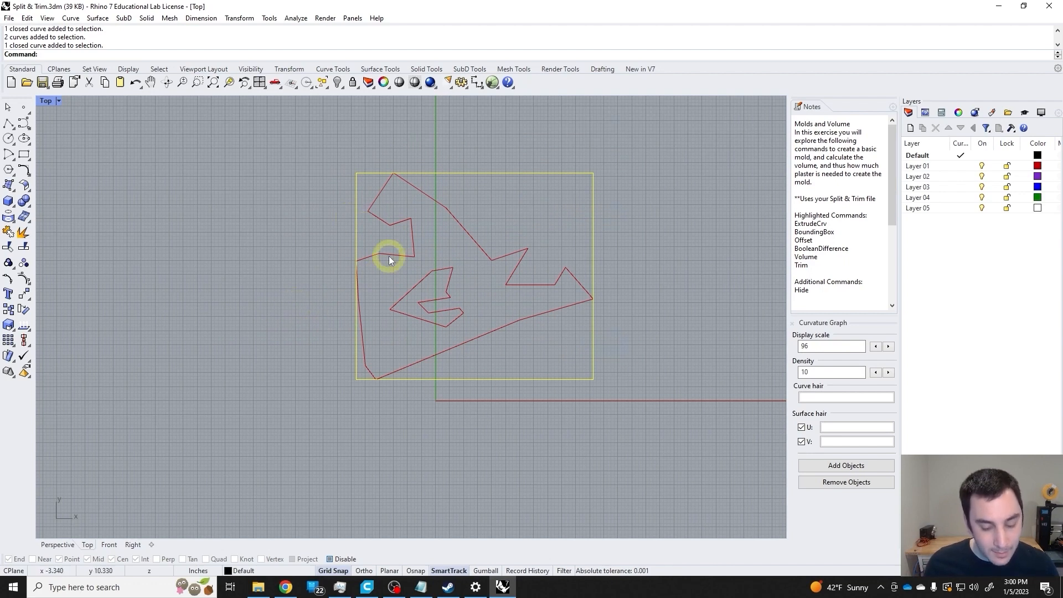
pyautogui.write('Offset')
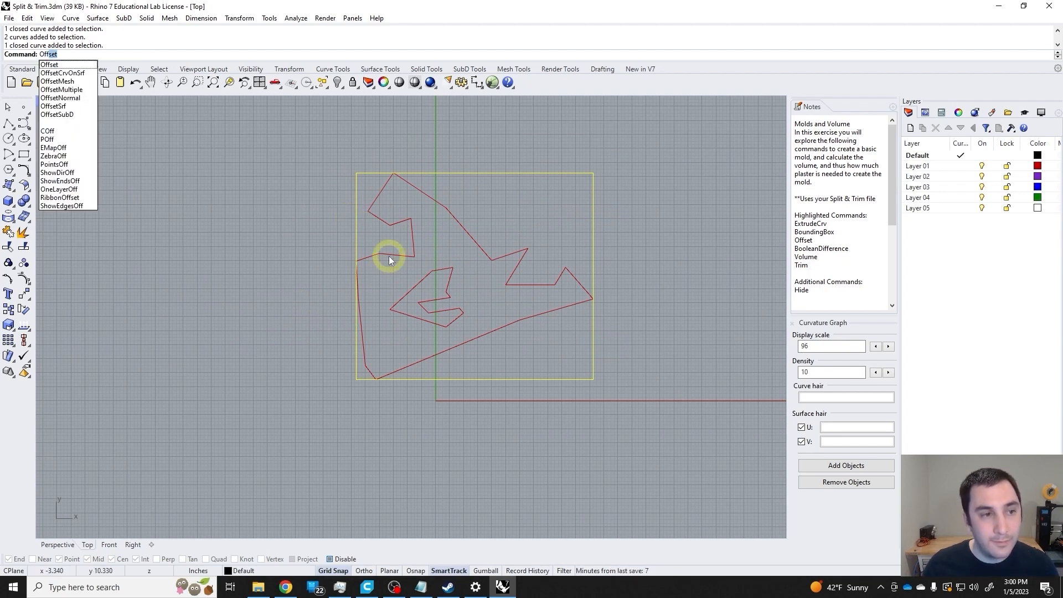
pyautogui.click(49, 64)
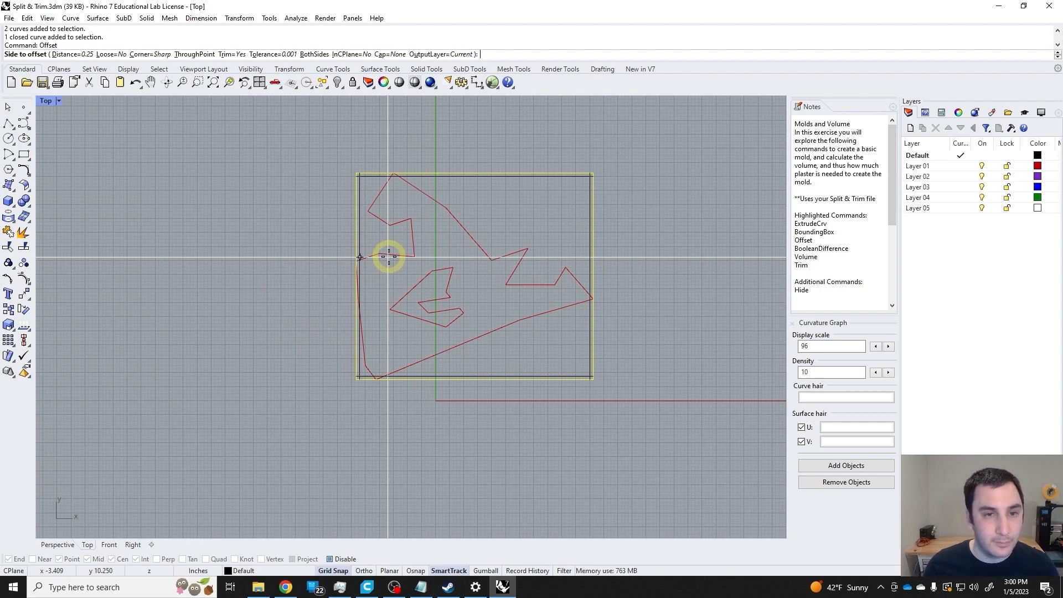
pyautogui.moveTo(390, 167)
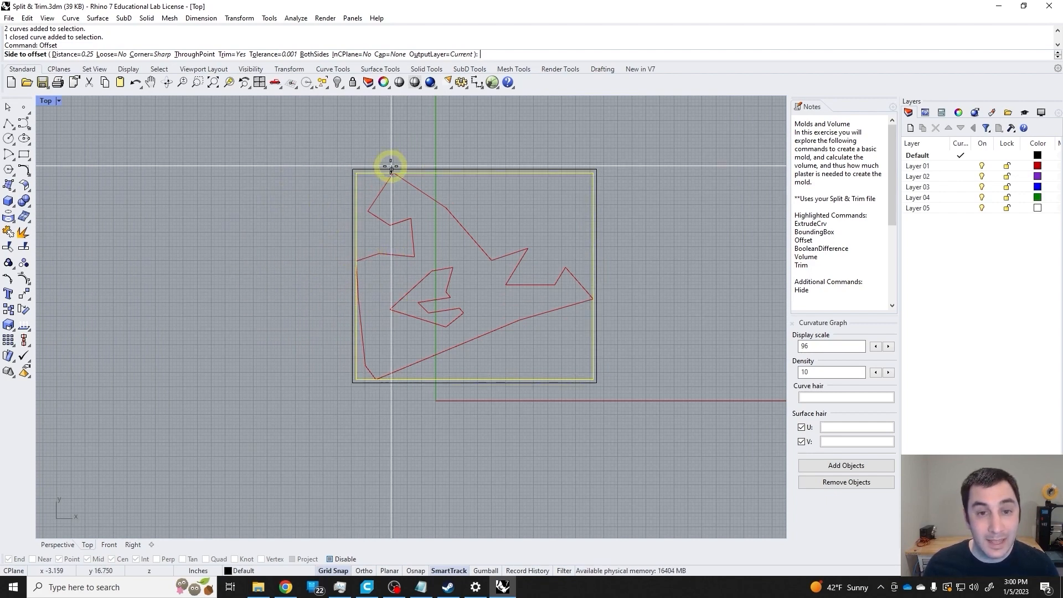
pyautogui.moveTo(227, 168)
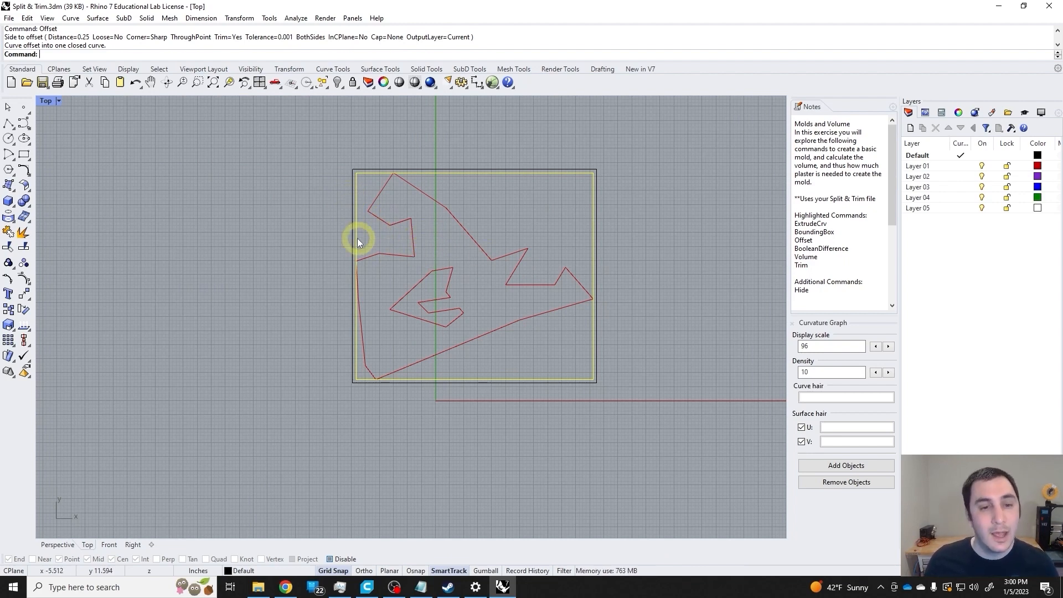
pyautogui.click(407, 170)
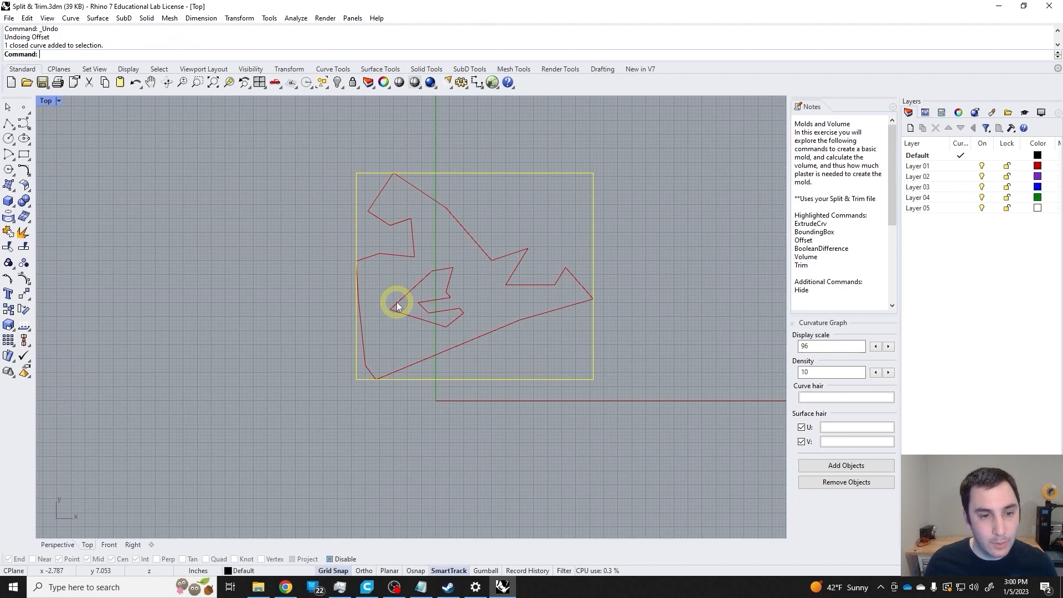
# - Offset the bounding rectangle outward by 1 inch
pyautogui.write('Offset')
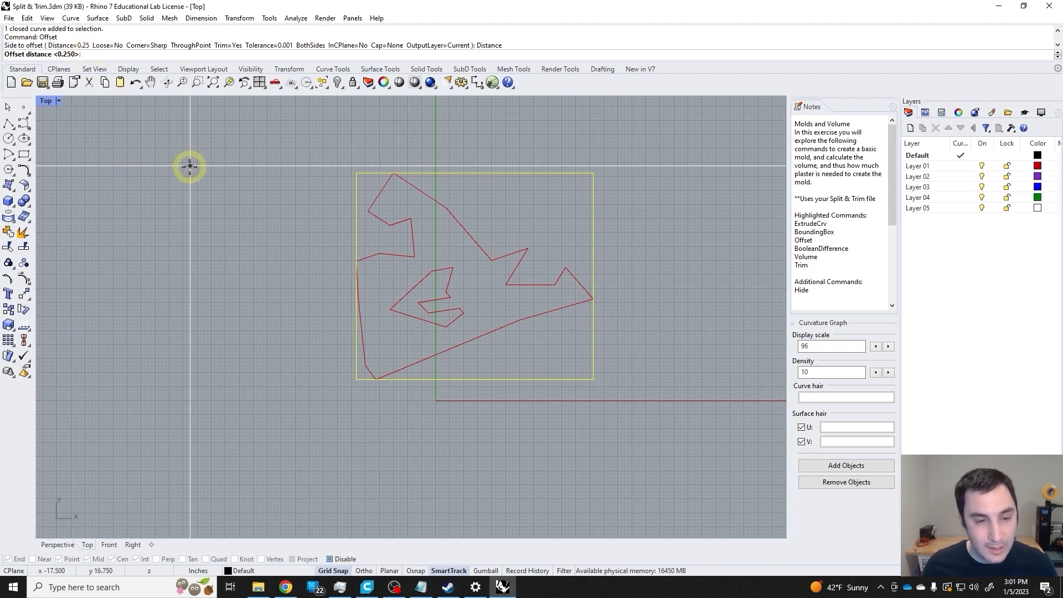
pyautogui.write('1')
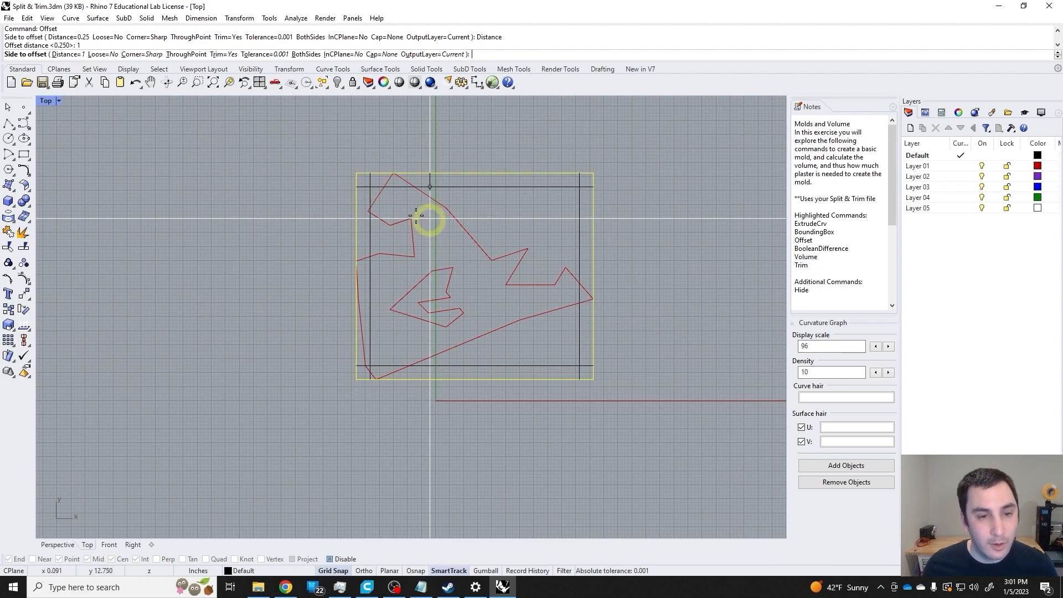
pyautogui.click(430, 216)
pyautogui.write('EdgeSrf')
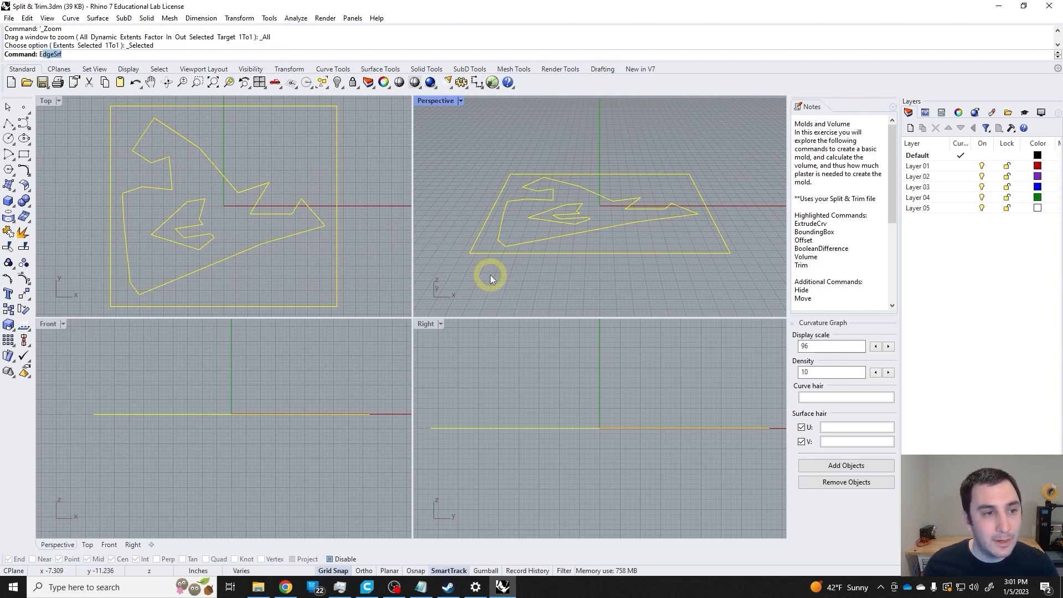
# - Start extruding the two tile curves as capped solids, previewing about 3.25 inches tall
pyautogui.write('ExtrudeCrv')
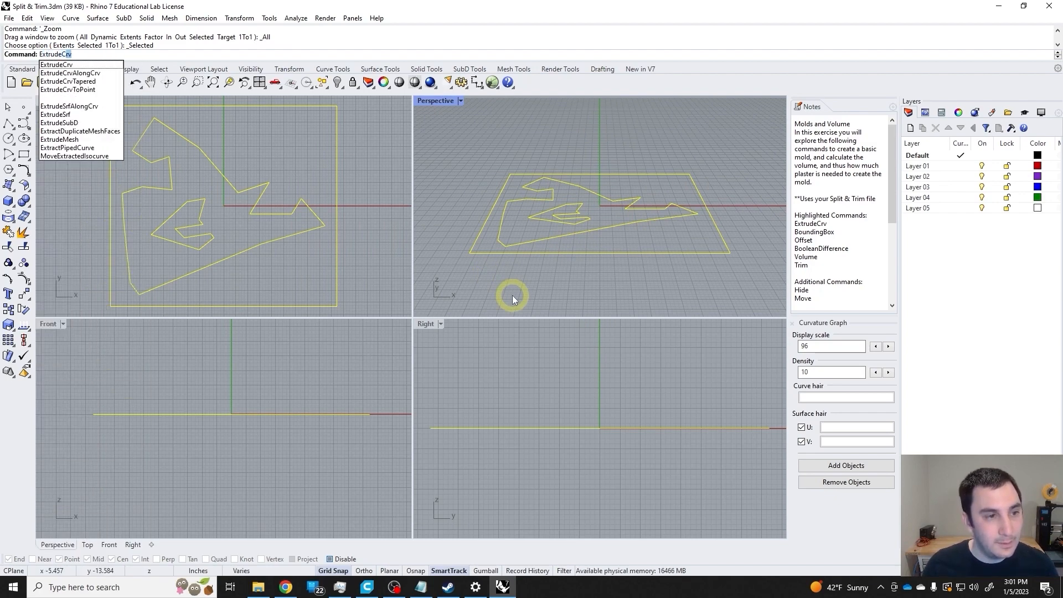
pyautogui.click(57, 63)
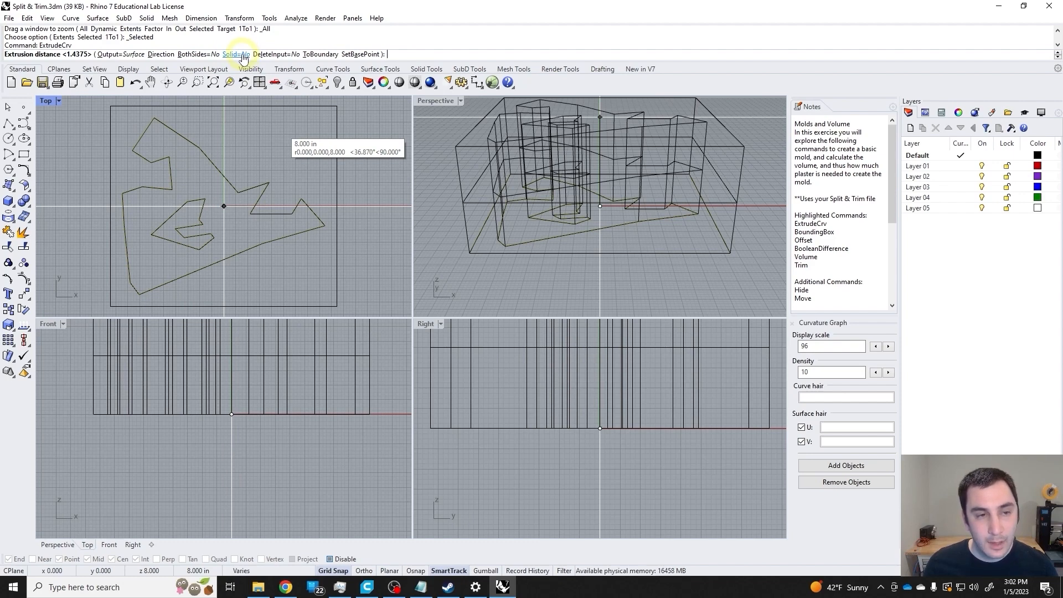
pyautogui.click(234, 54)
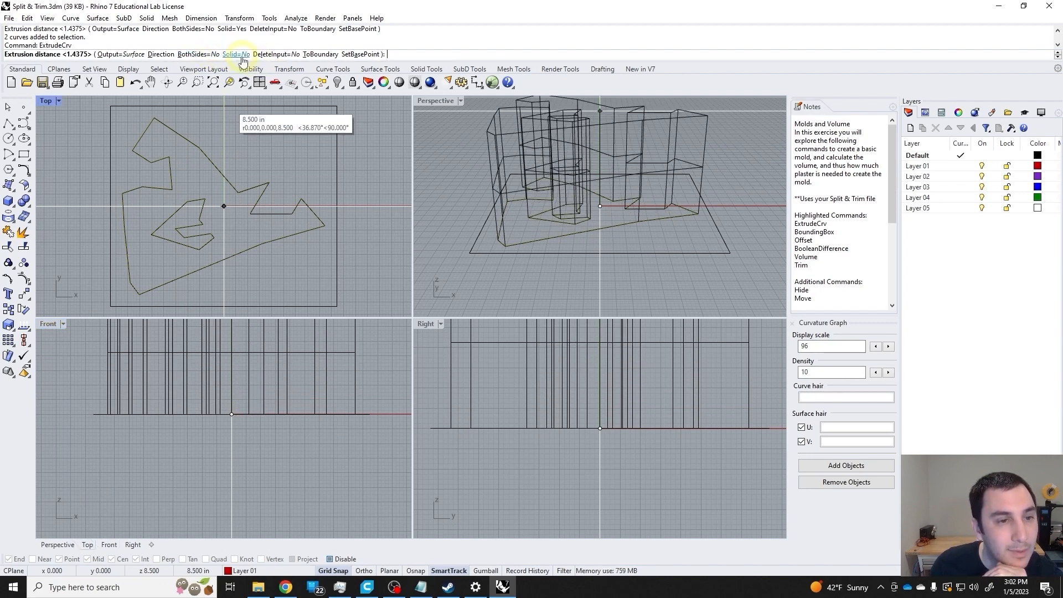
pyautogui.click(234, 54)
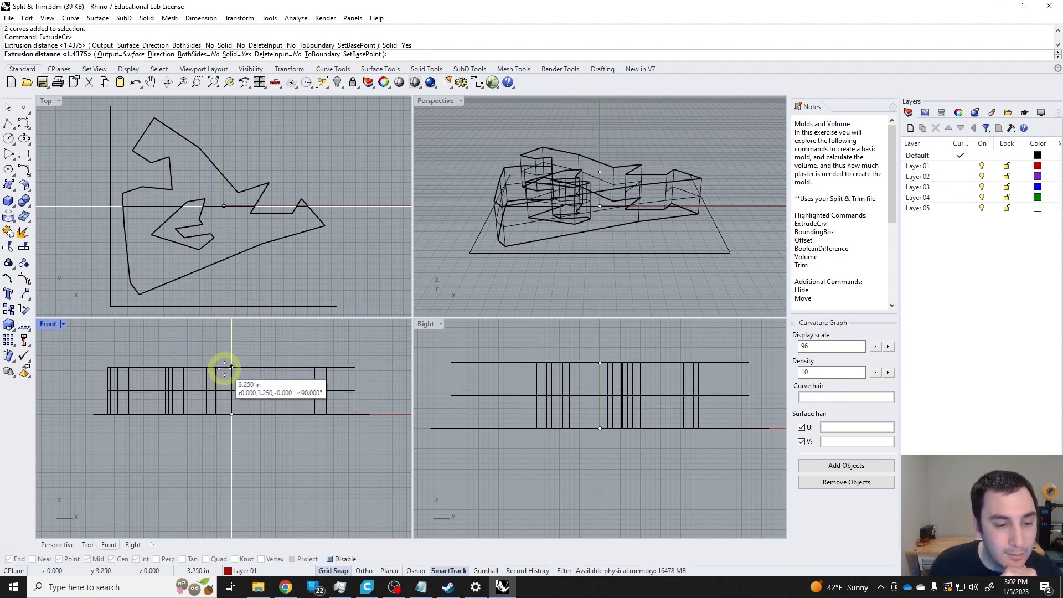
# - Set the tile extrusion to 0.5 inch and inspect the slab in Perspective
pyautogui.write('.5')
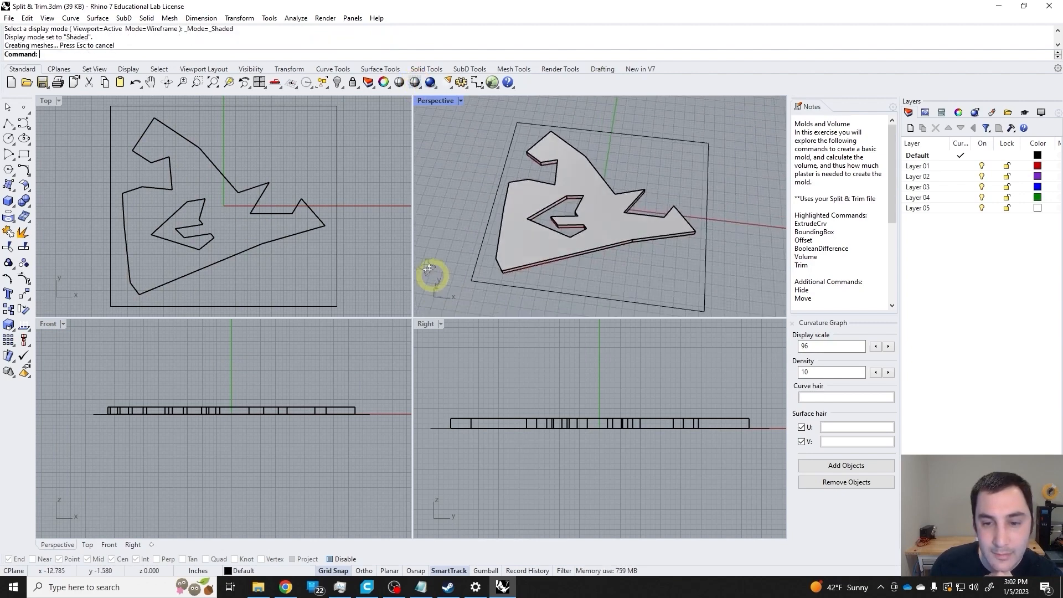
pyautogui.moveTo(434, 267); pyautogui.dragTo(678, 220)
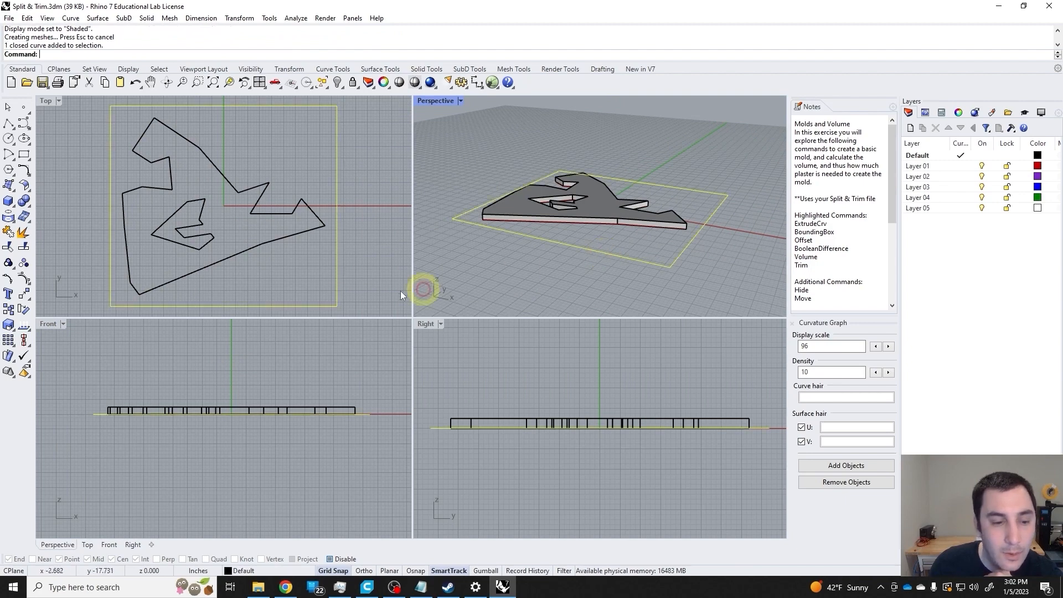
pyautogui.moveTo(215, 413)
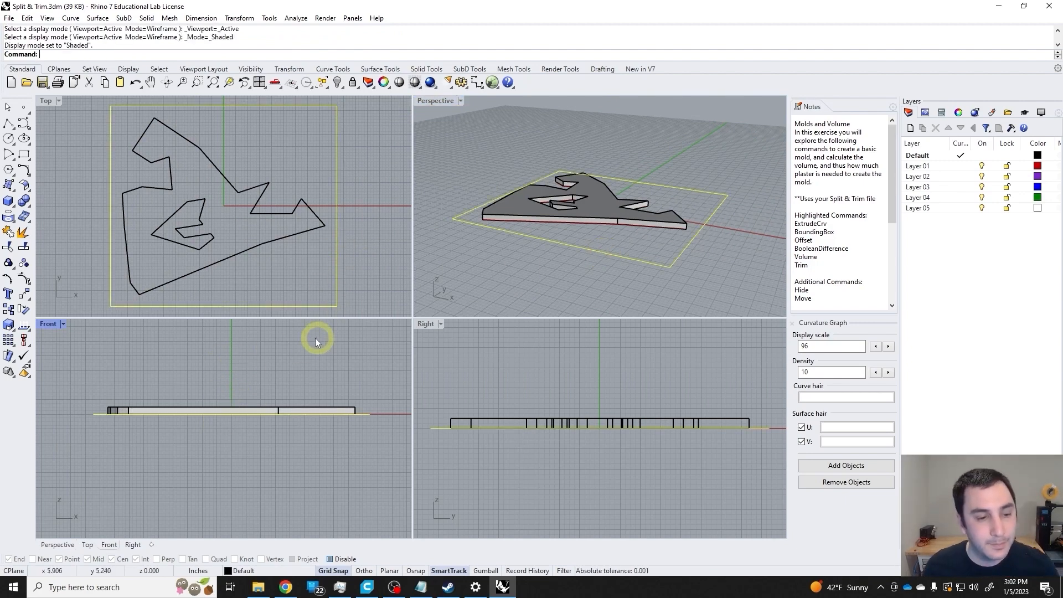
pyautogui.click(421, 82)
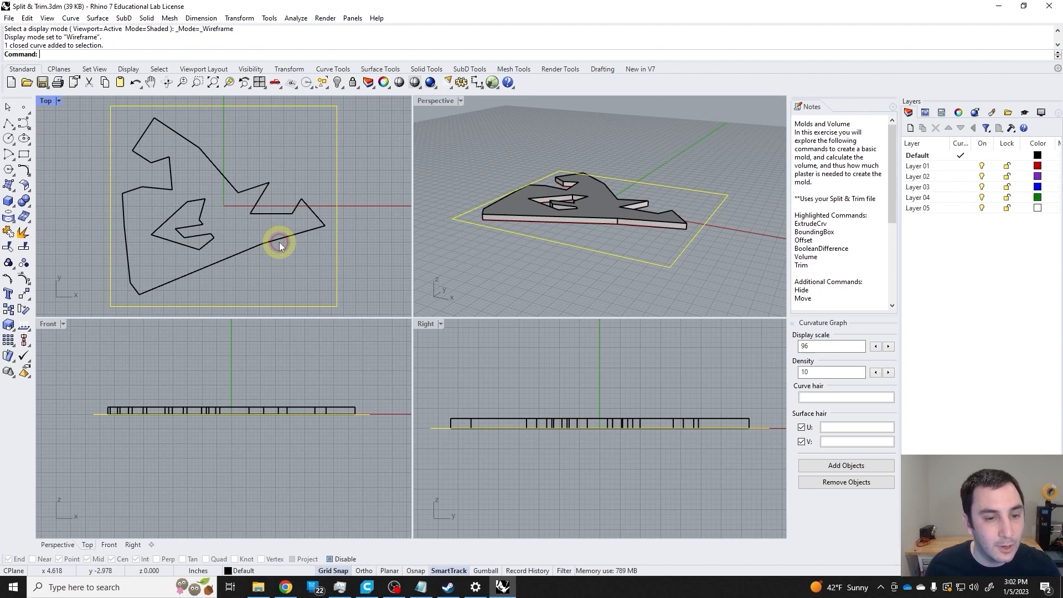
# - Extrude the rectangle into a solid block thicker than the 0.5 inch tile
pyautogui.write('Export')
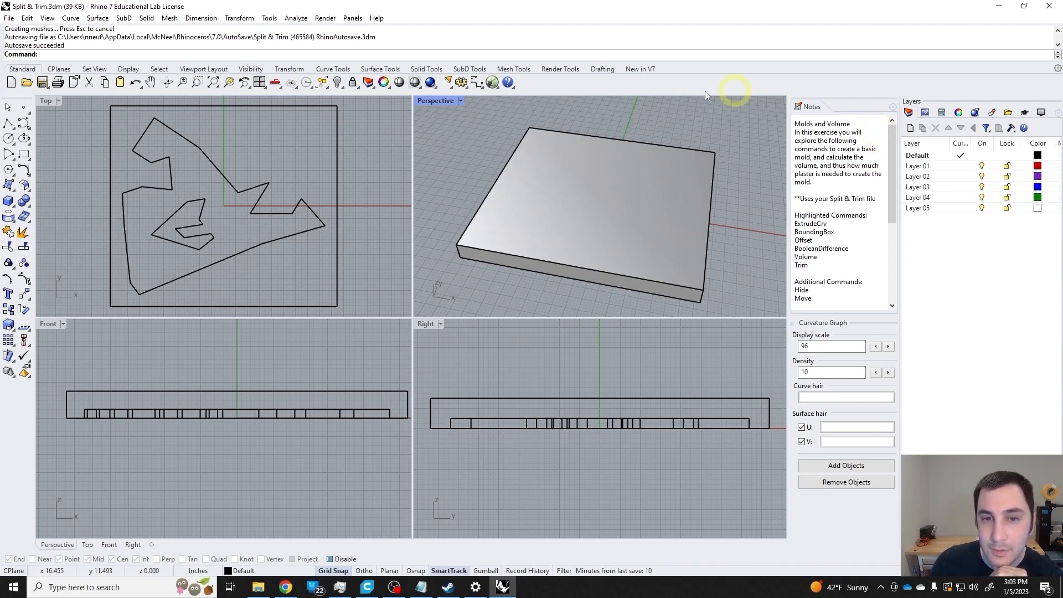
# - Switch the Perspective viewport to Ghosted display mode
pyautogui.click(414, 81)
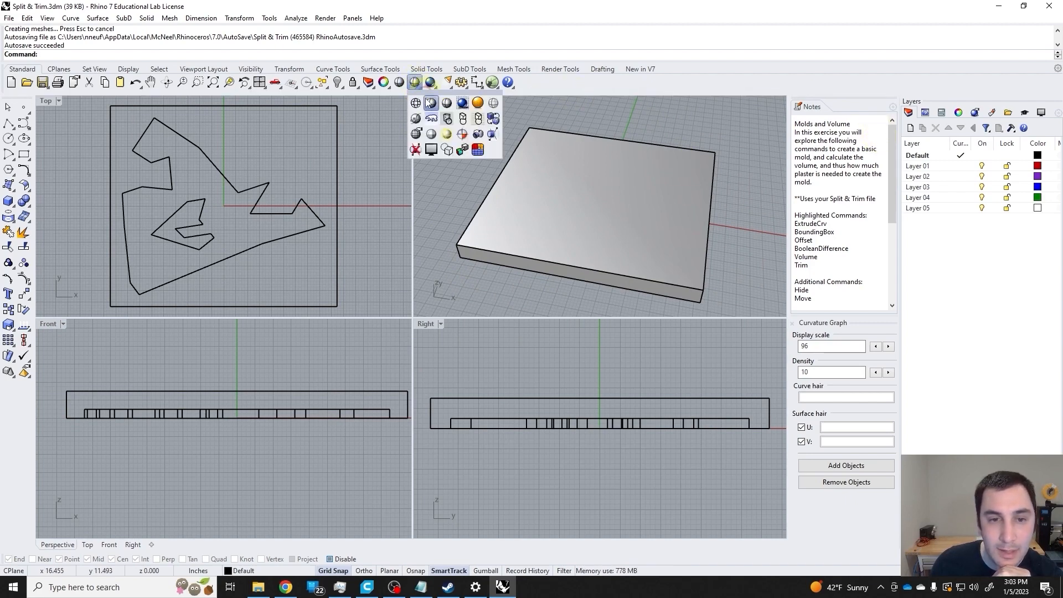
pyautogui.click(439, 100)
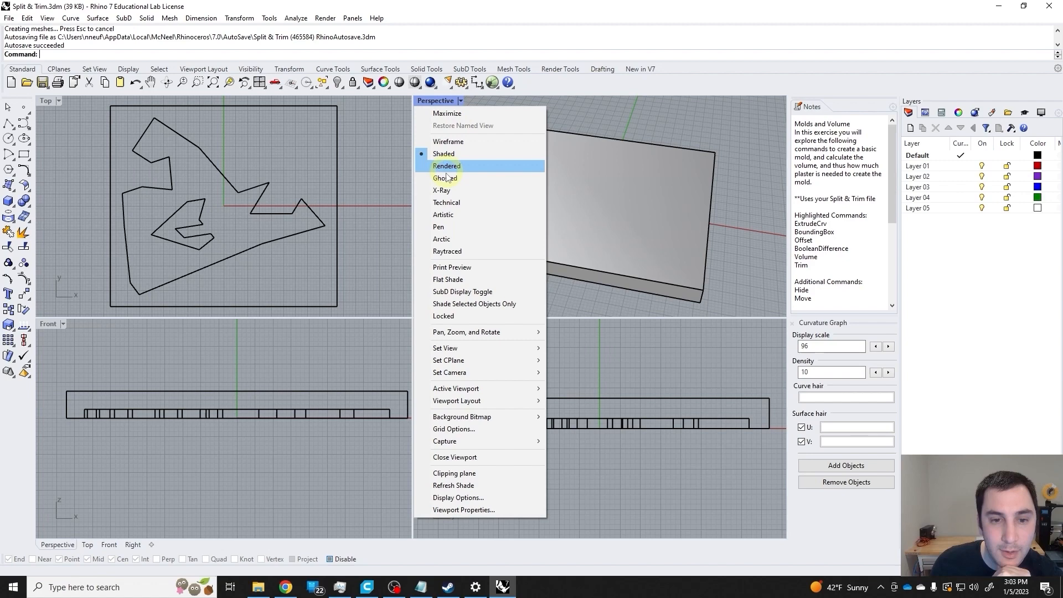
pyautogui.click(445, 177)
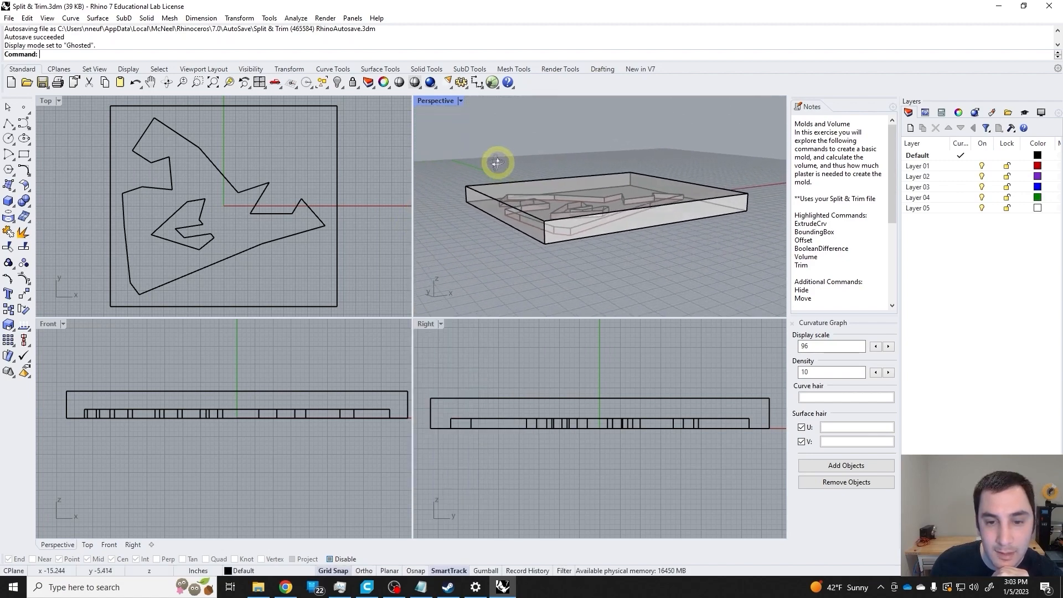
# - Select the tile extrusion inside the block and move it to Layer 03
pyautogui.moveTo(496, 163); pyautogui.dragTo(532, 197)
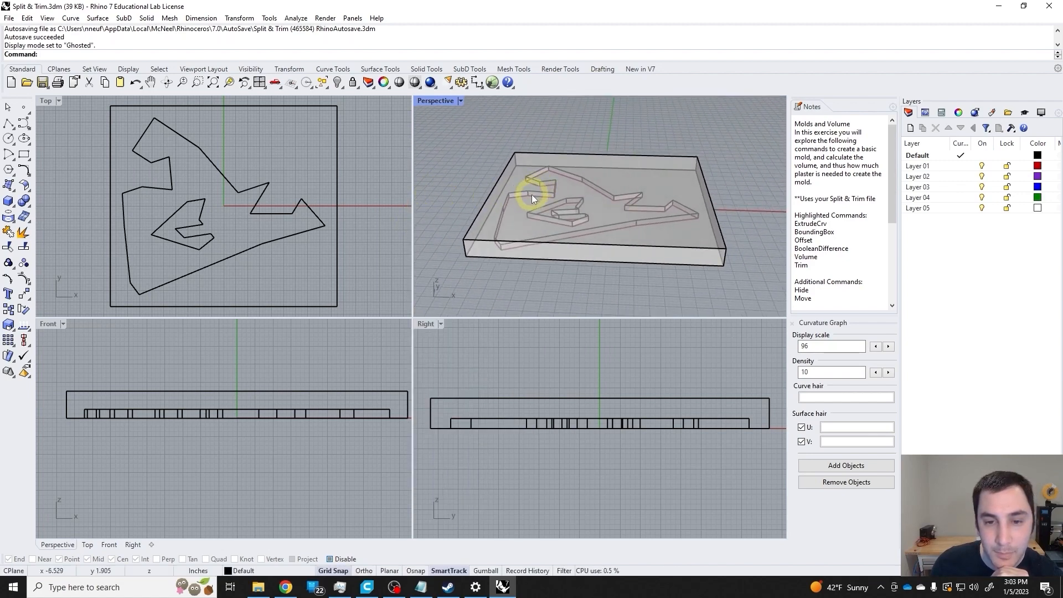
pyautogui.click(532, 196)
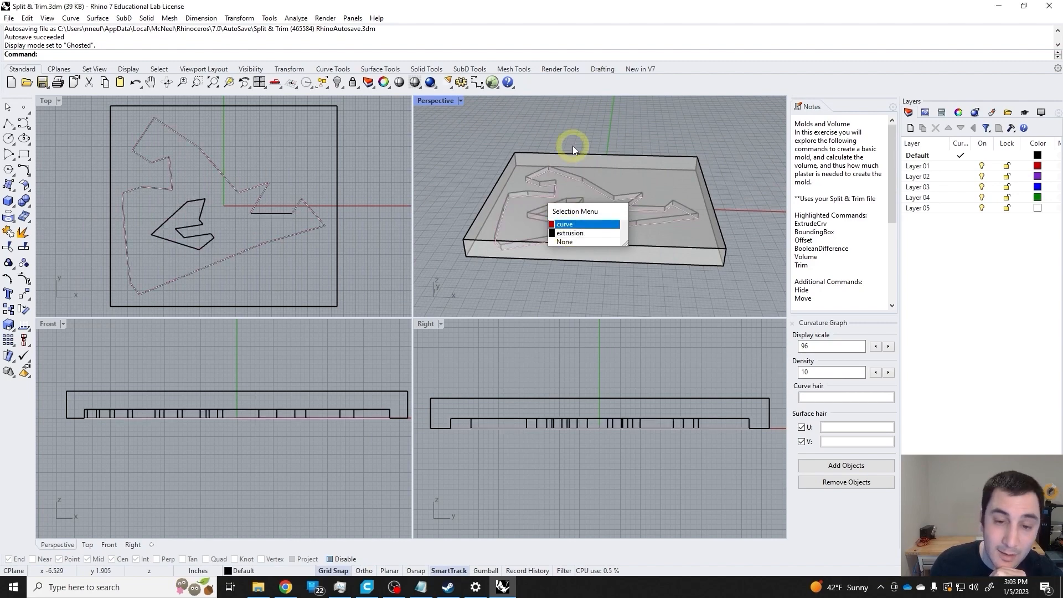
pyautogui.click(570, 232)
pyautogui.write('ChangeLayer')
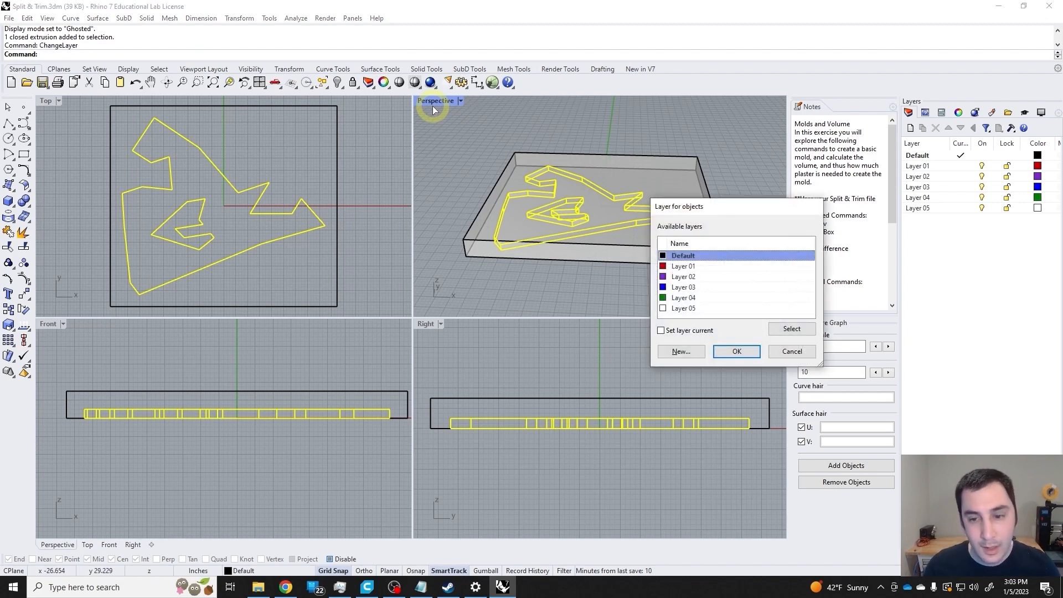
pyautogui.click(736, 351)
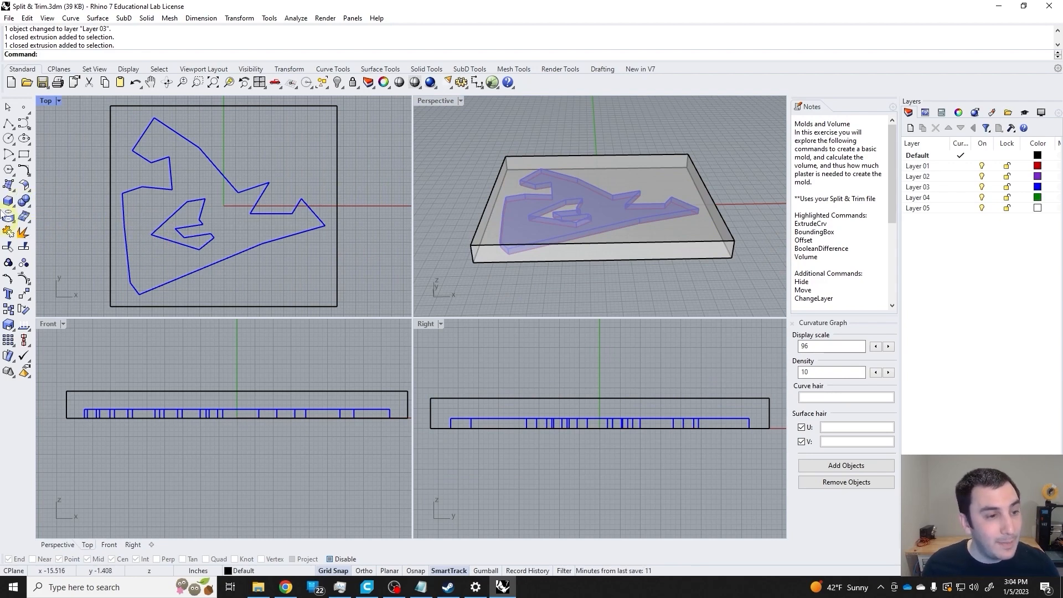
# - Start the BooleanDifference command, entered as Boodif at the command line
pyautogui.click(9, 201)
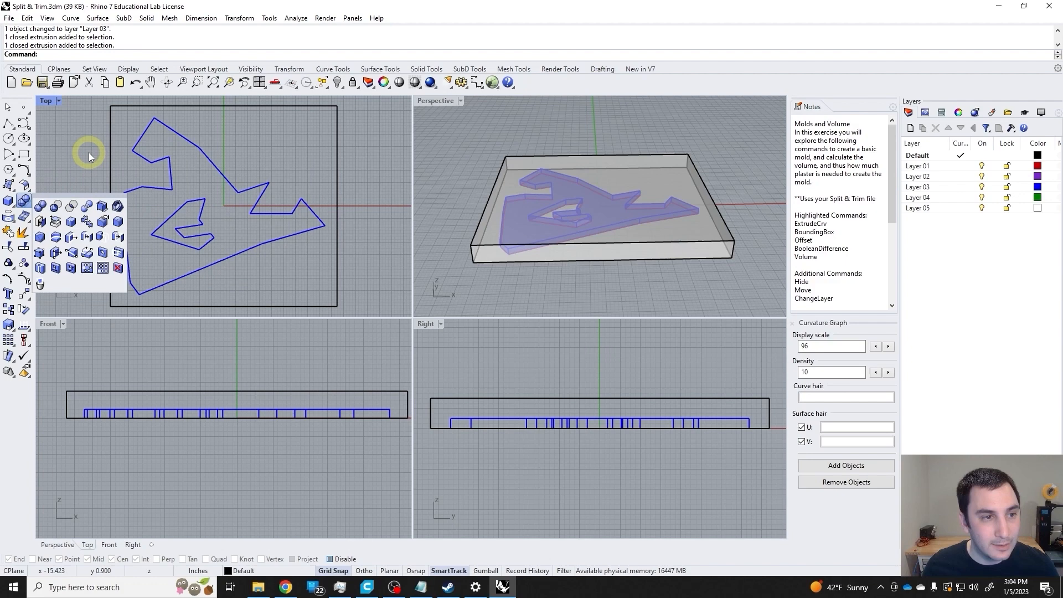
pyautogui.click(145, 18)
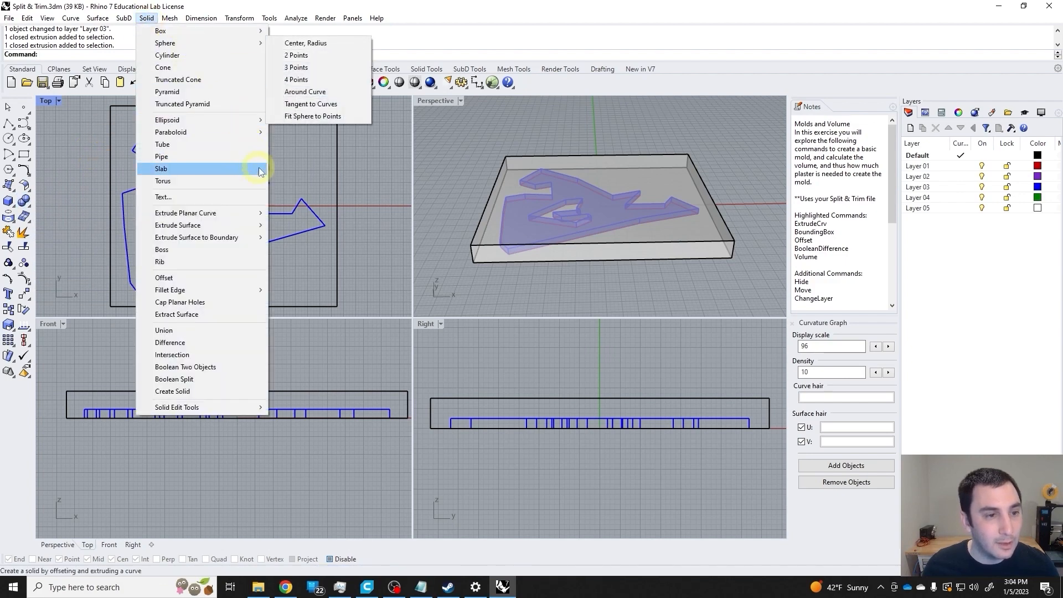
pyautogui.moveTo(196, 354)
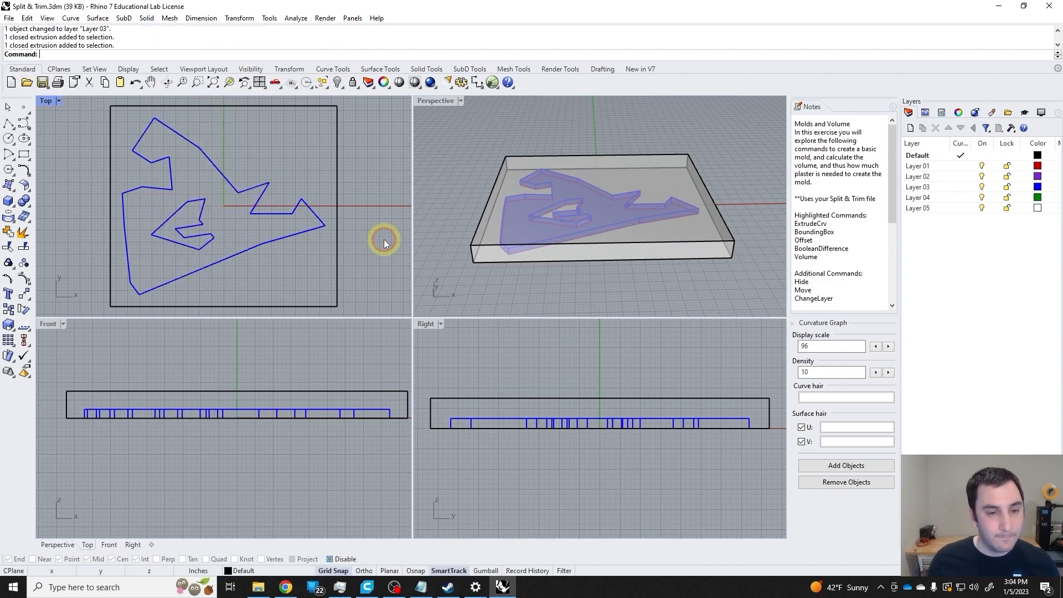
pyautogui.write('Boodif')
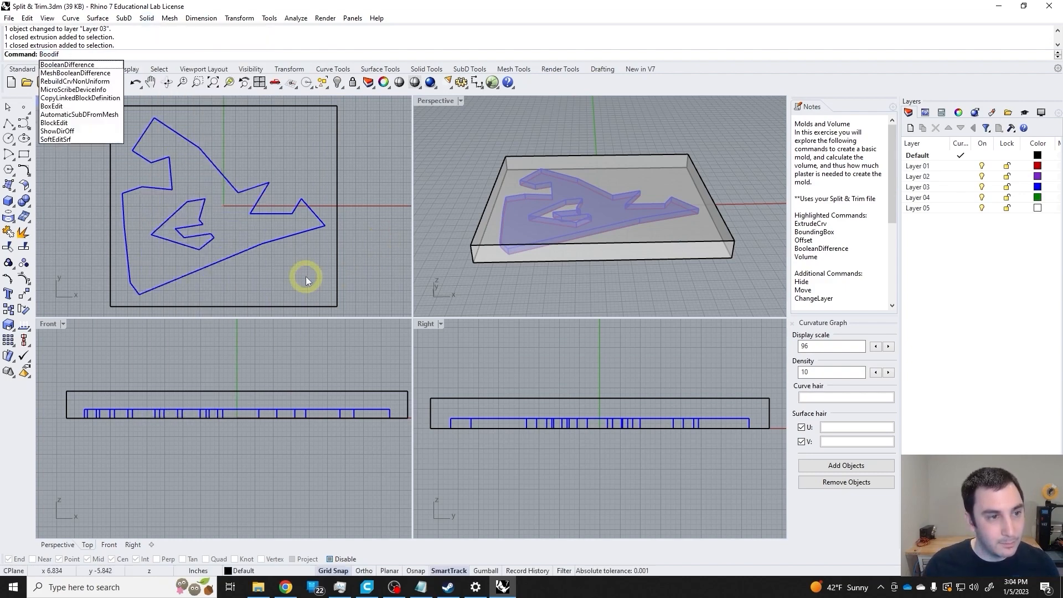
pyautogui.click(67, 64)
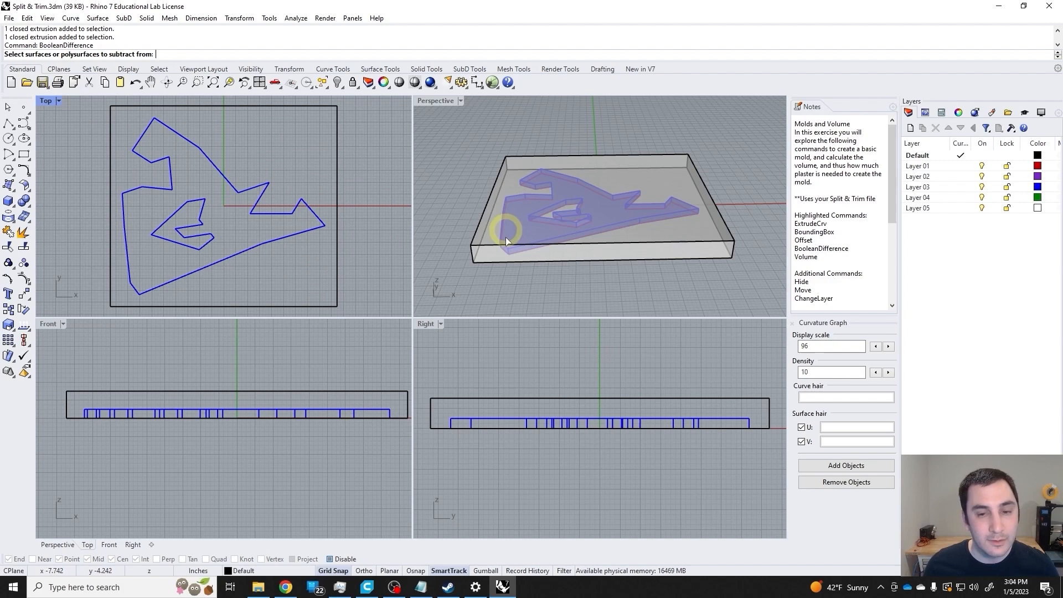
pyautogui.moveTo(651, 251)
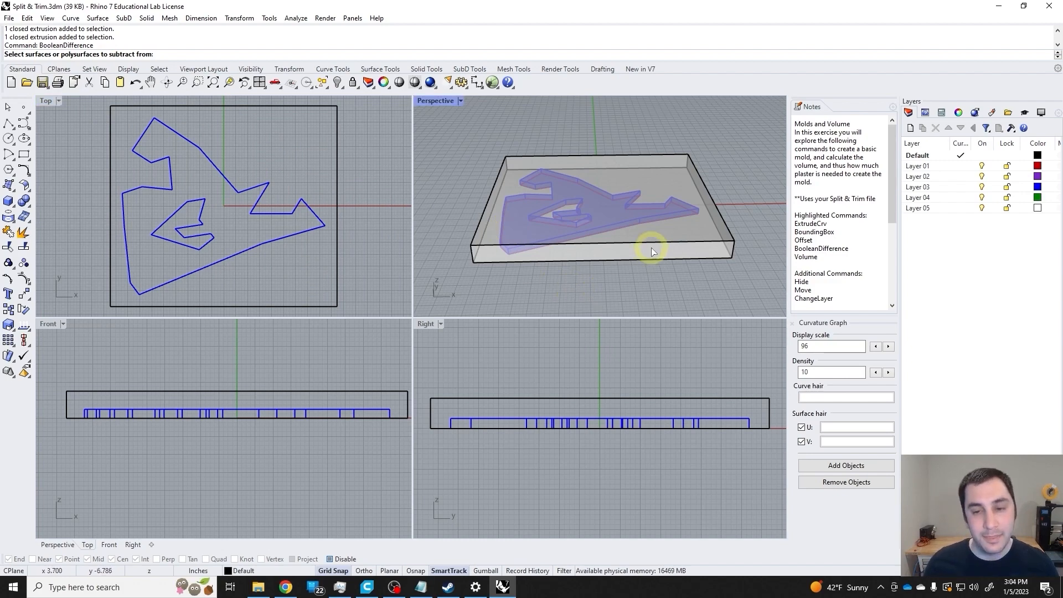
# - Pick the mold block as the solid to subtract the tile from
pyautogui.click(651, 251)
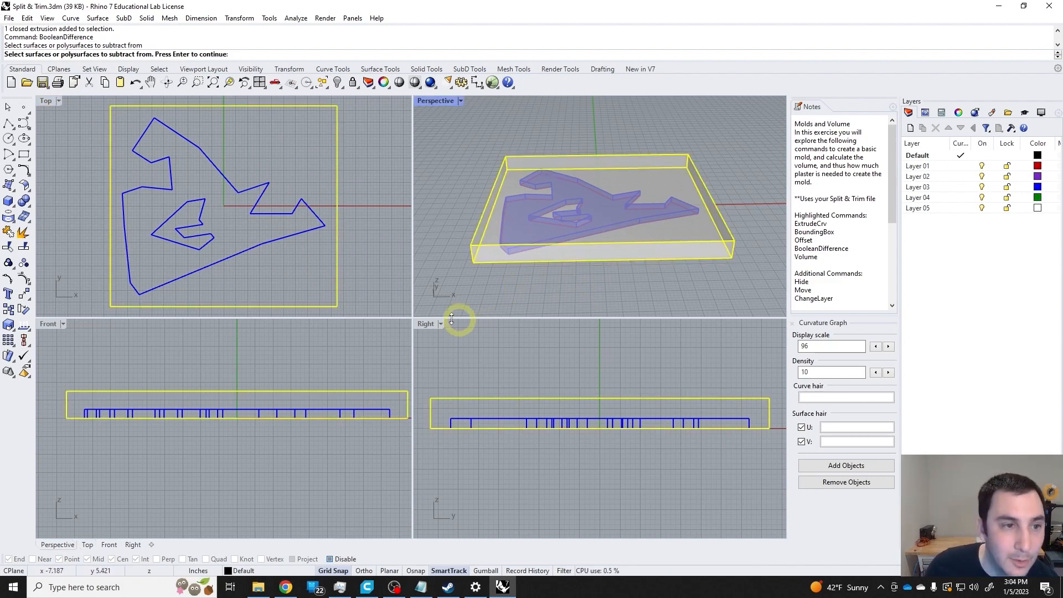
pyautogui.moveTo(444, 253)
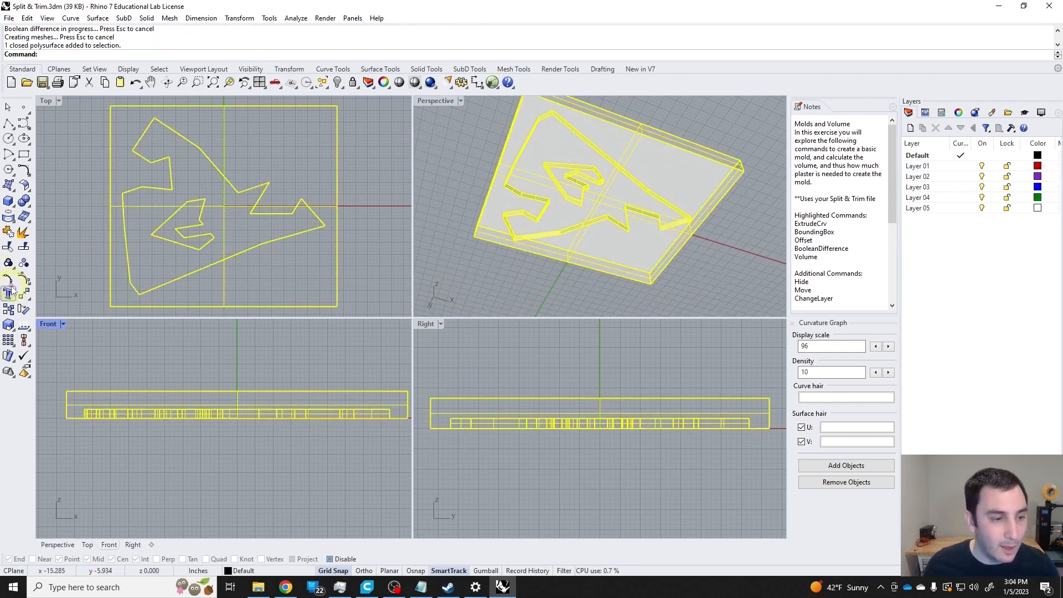
# - Rotate the mold block and tile curves 180° about the origin so the cavity faces up
pyautogui.click(8, 292)
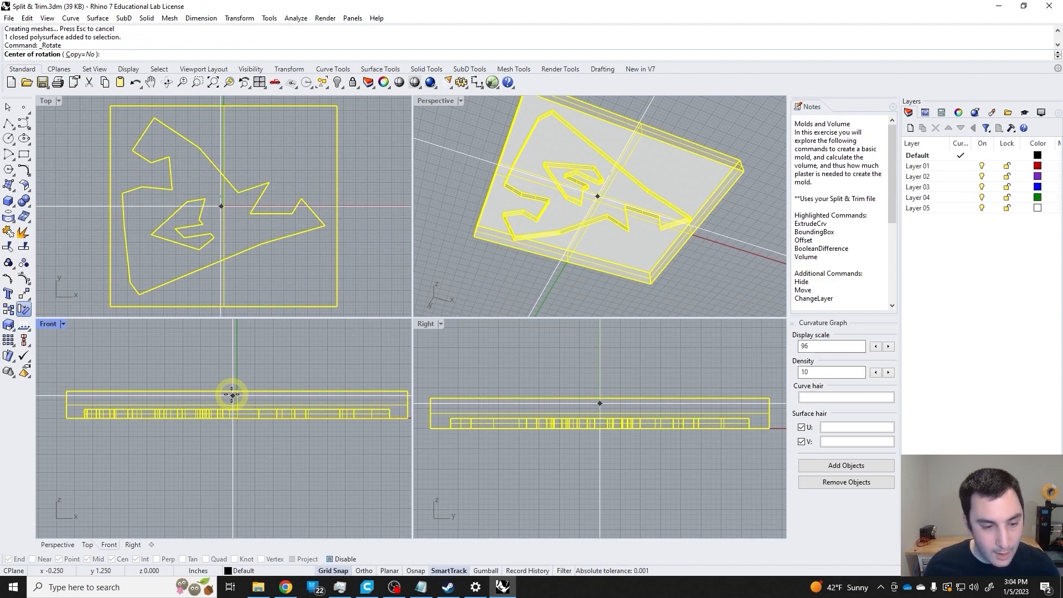
pyautogui.click(233, 396)
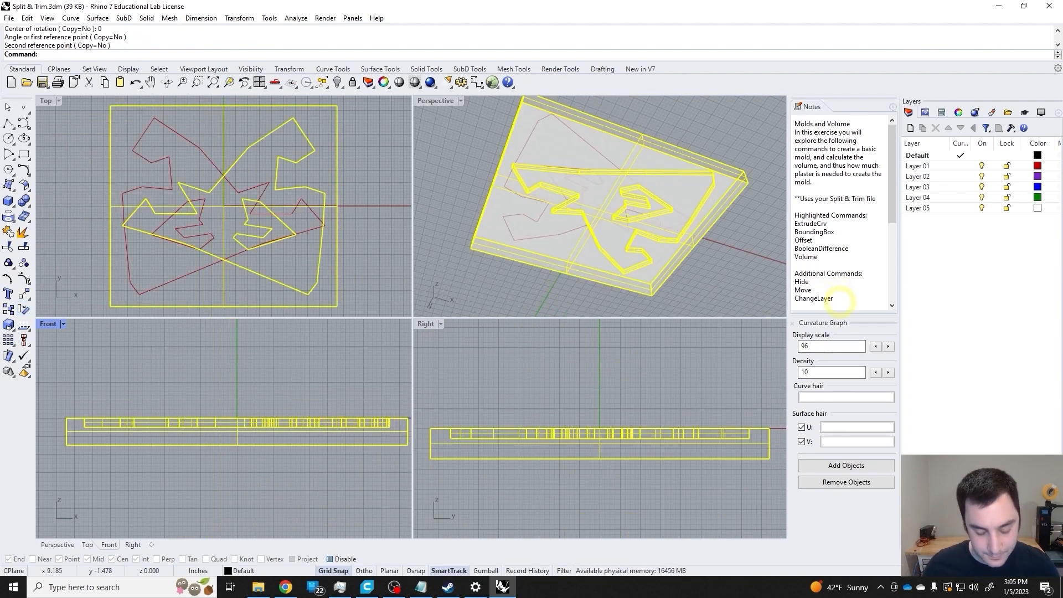
pyautogui.scroll(-3)
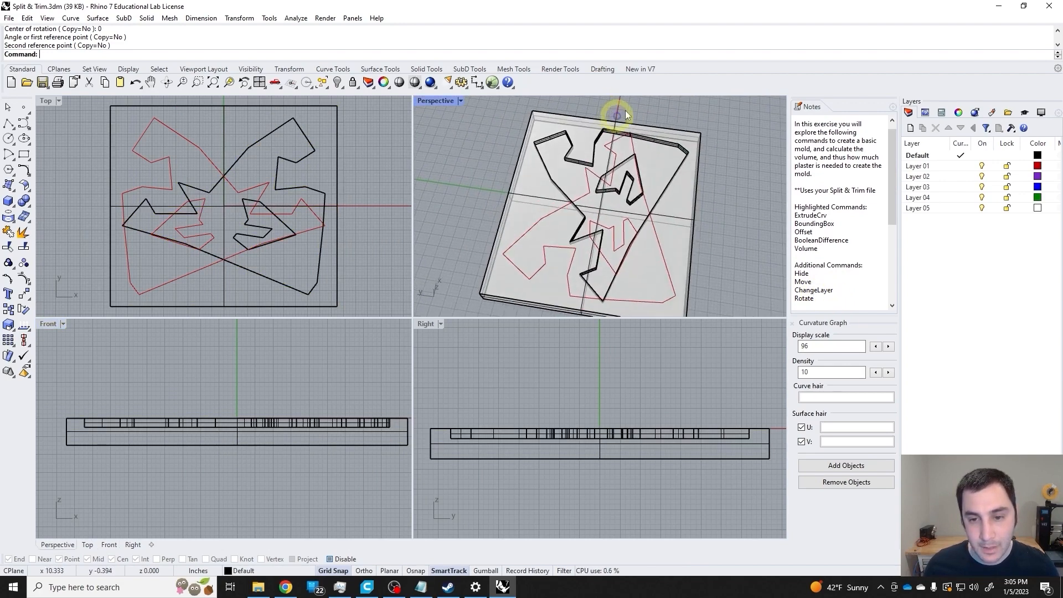
pyautogui.press('ctrl+z')
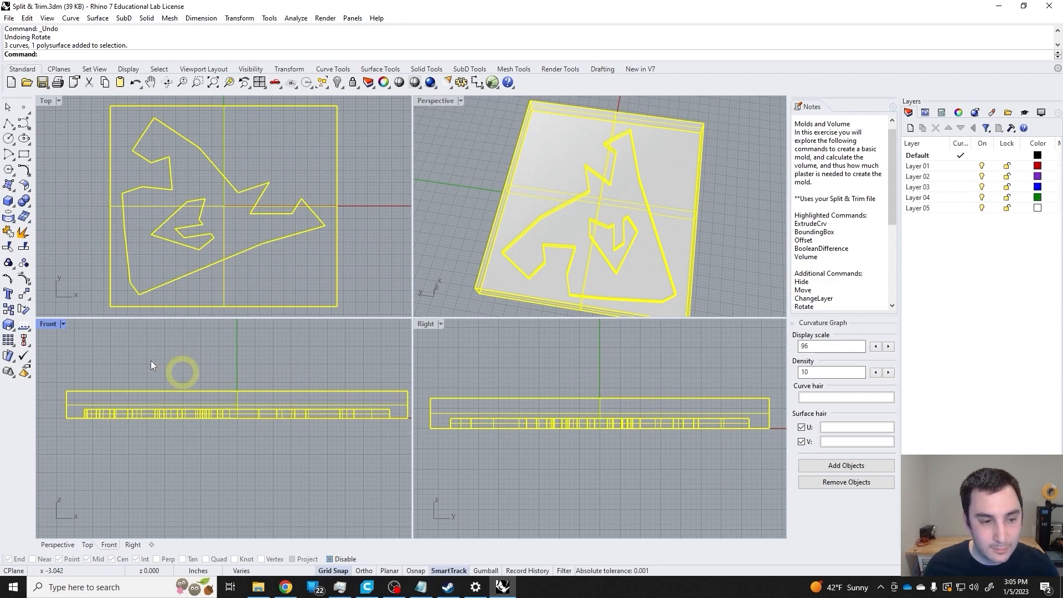
pyautogui.click(235, 416)
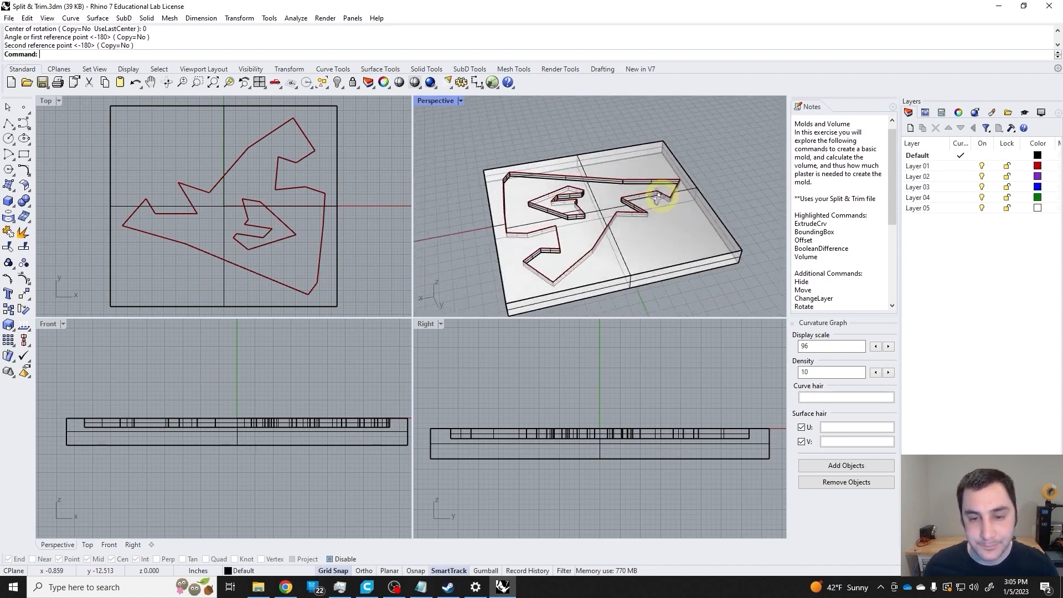
pyautogui.moveTo(658, 196); pyautogui.dragTo(448, 238)
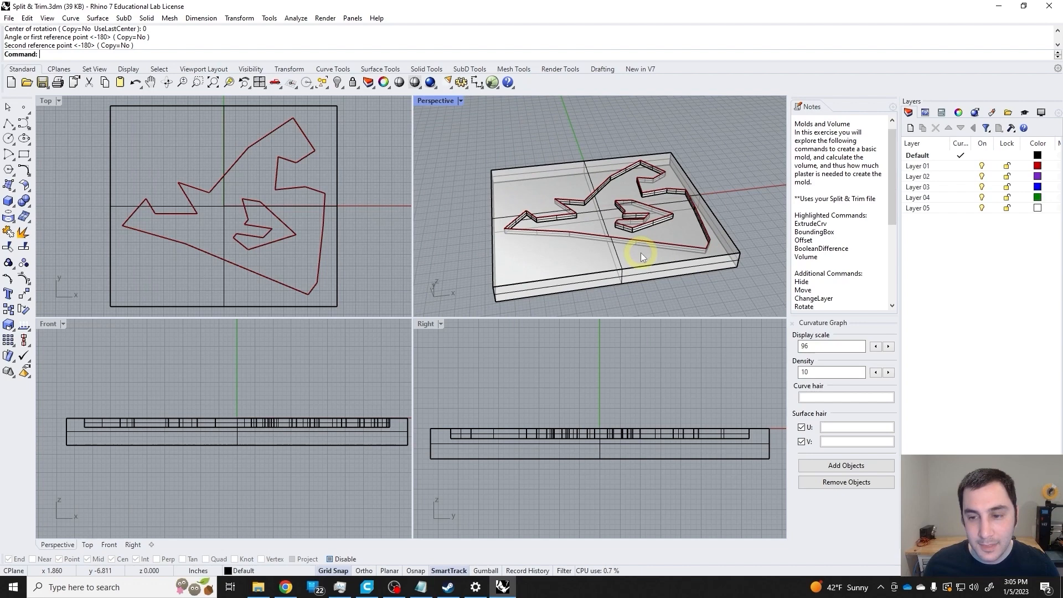
pyautogui.click(641, 256)
pyautogui.write('Volume')
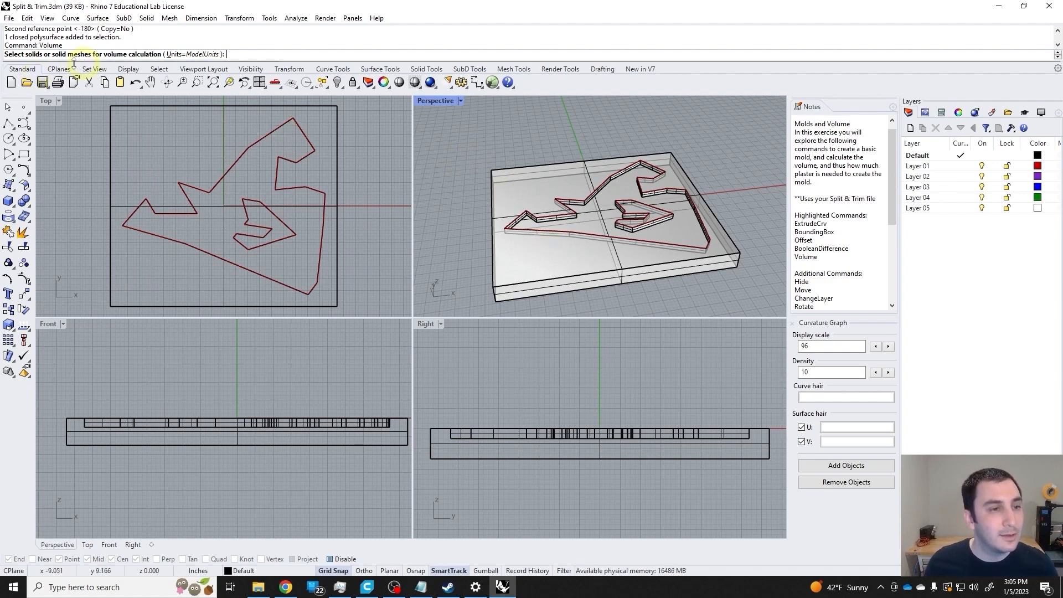
# - Measure the mold block's volume, about 424.85 cubic inches, and close the Notes panel
pyautogui.click(486, 239)
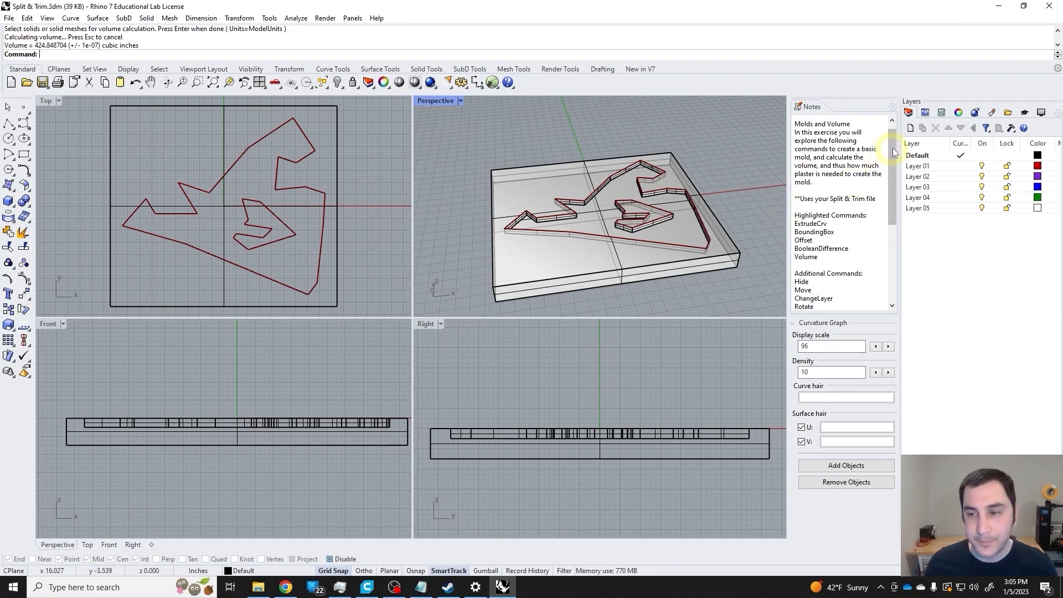
pyautogui.moveTo(708, 127)
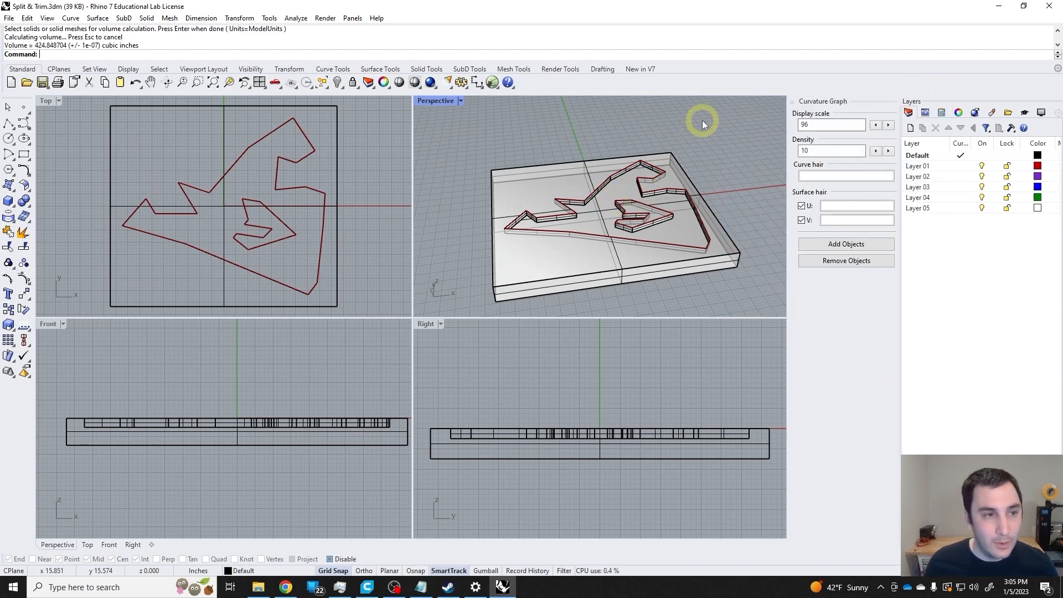
# - Reopen Notes and dock the floating Notes window above the Curvature Graph panel
pyautogui.write('Notes')
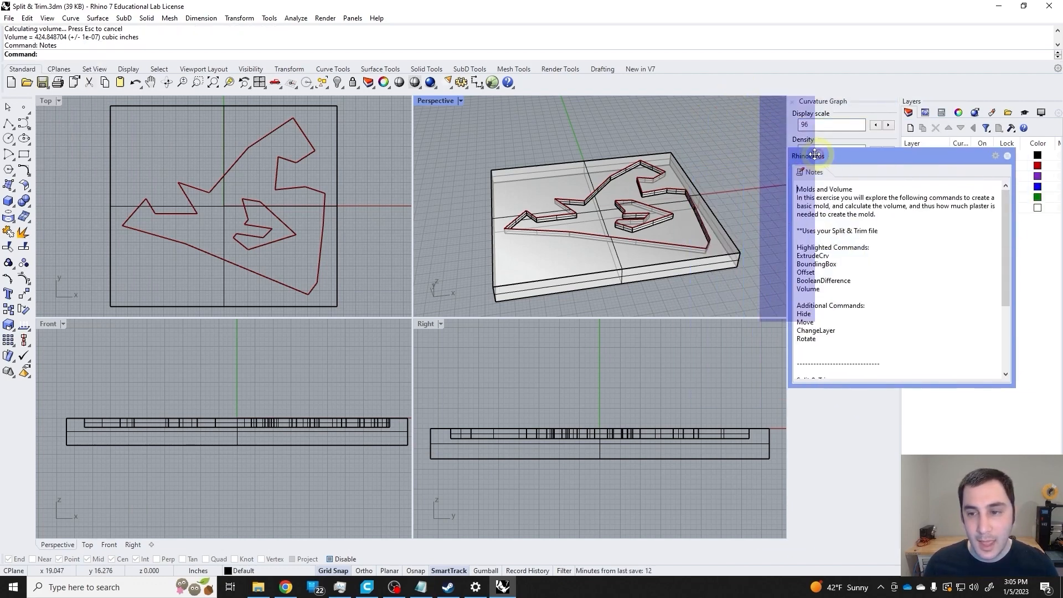
pyautogui.moveTo(814, 154); pyautogui.dragTo(705, 150)
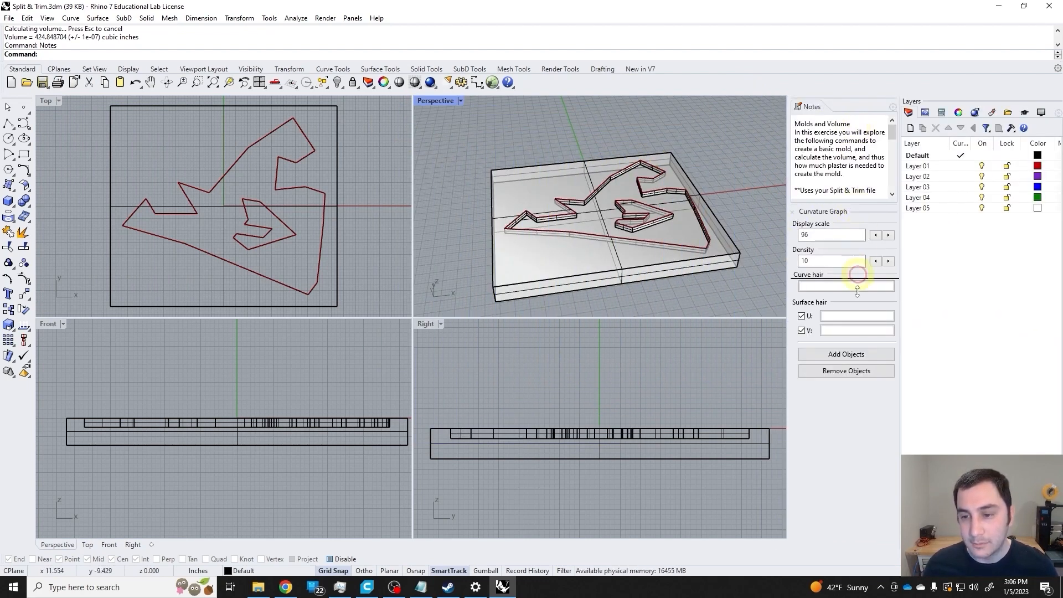
pyautogui.scroll(-3)
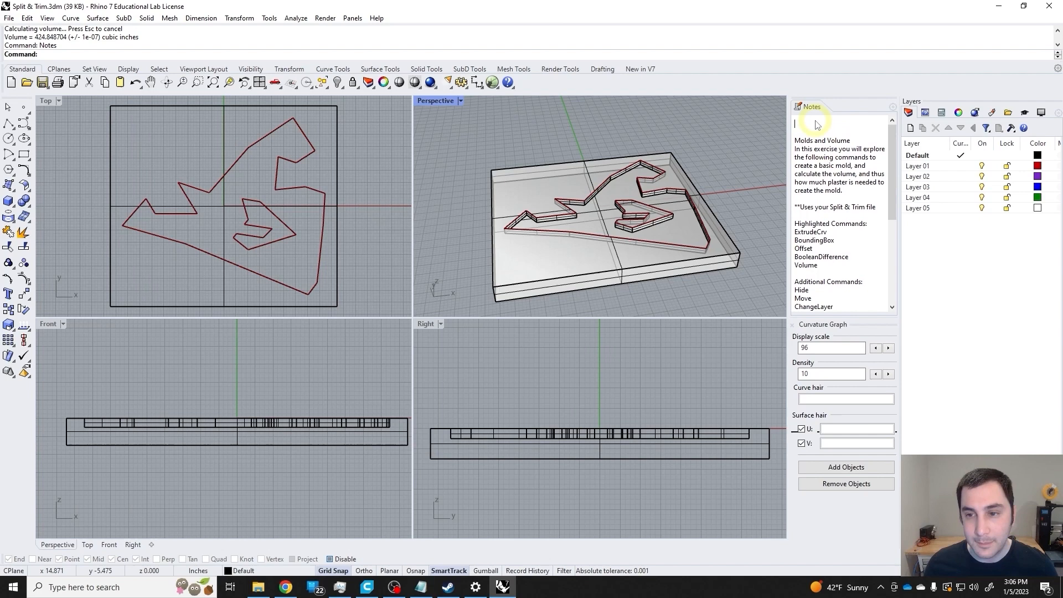
# - Type 'Mold is 424cuin' and 'bagofplaster= 1250' on separate lines in the notes
pyautogui.write('Mold is 424cuin')
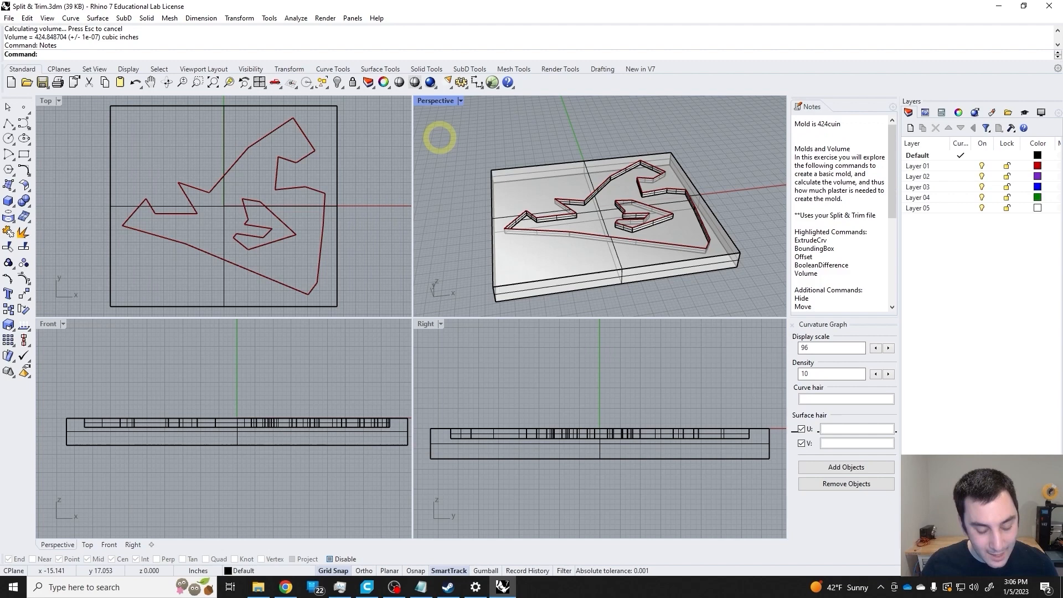
pyautogui.write('bagofplaster=')
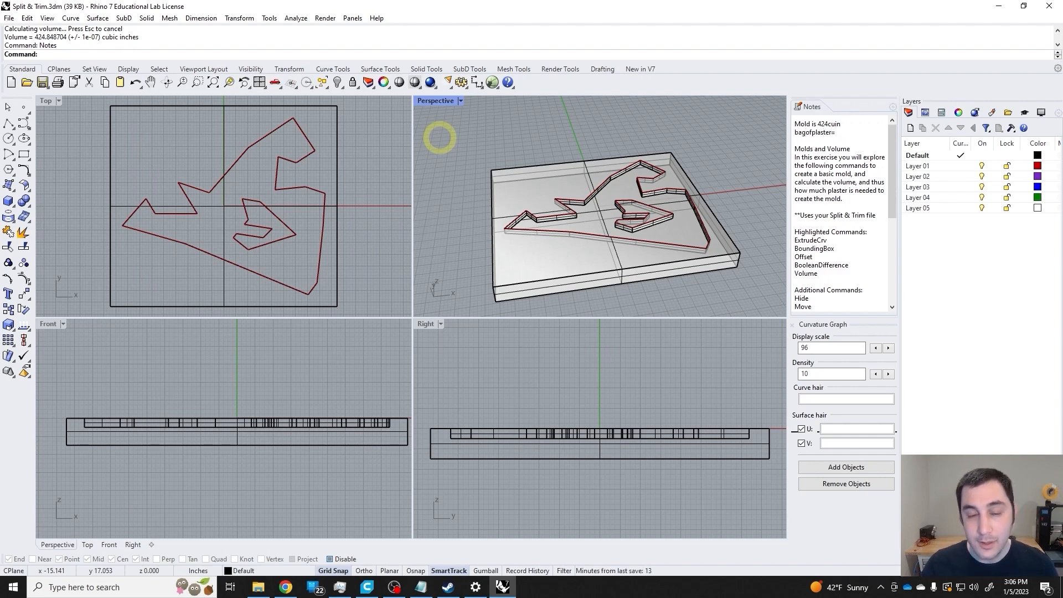
pyautogui.write('1')
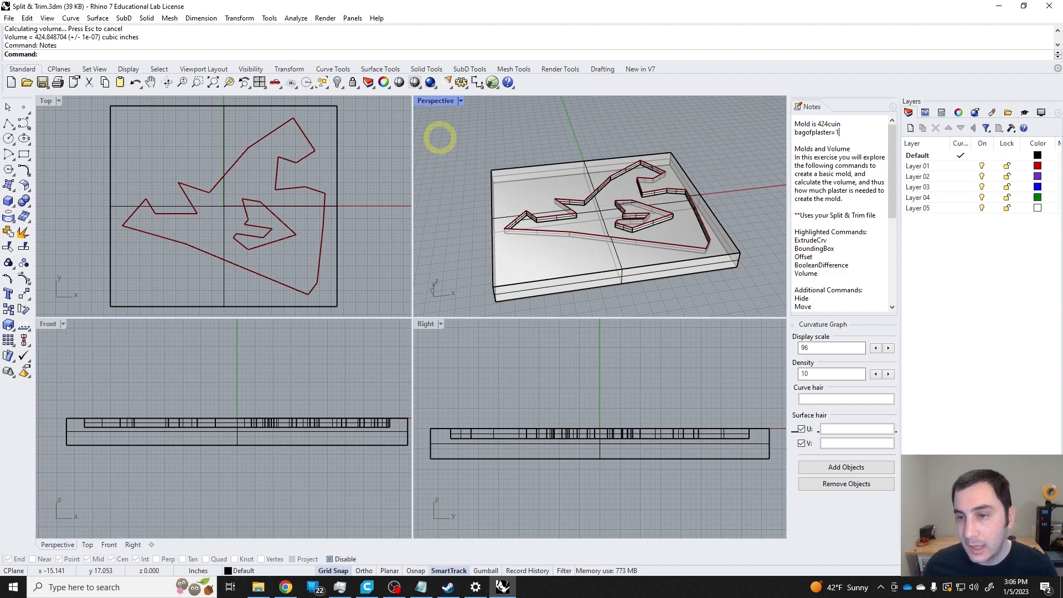
pyautogui.write('250')
pyautogui.click(121, 587)
pyautogui.write('cl')
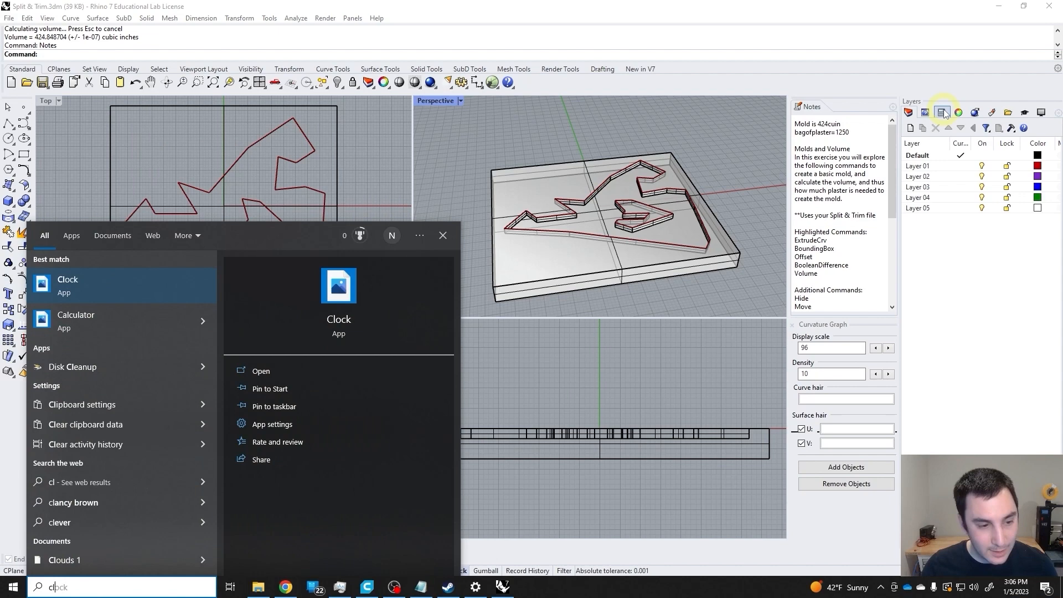
# - Open the Calculator panel and enter the mold volume 424
pyautogui.write('alculator')
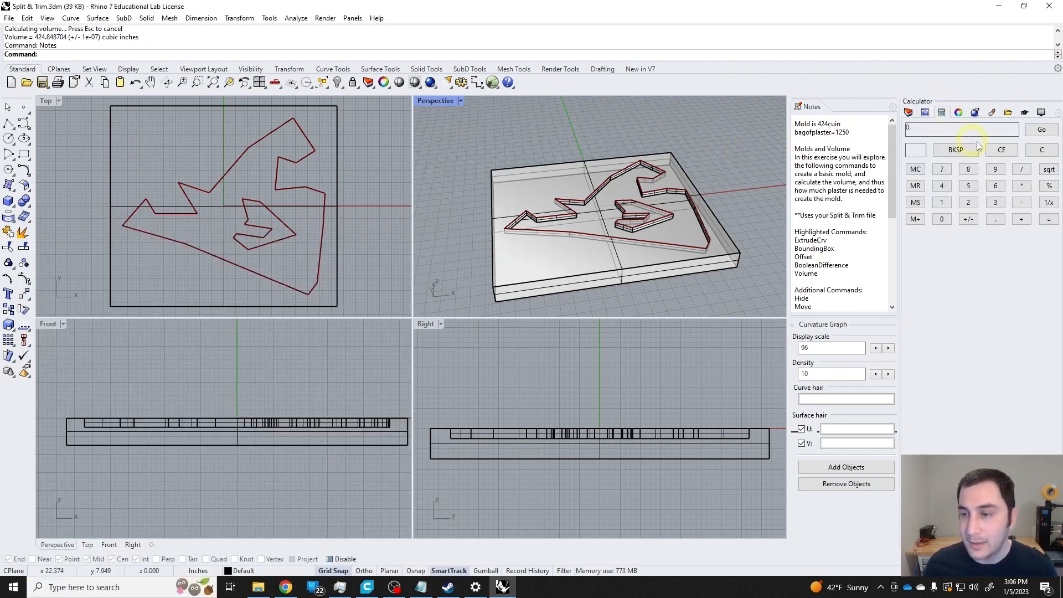
pyautogui.click(1053, 112)
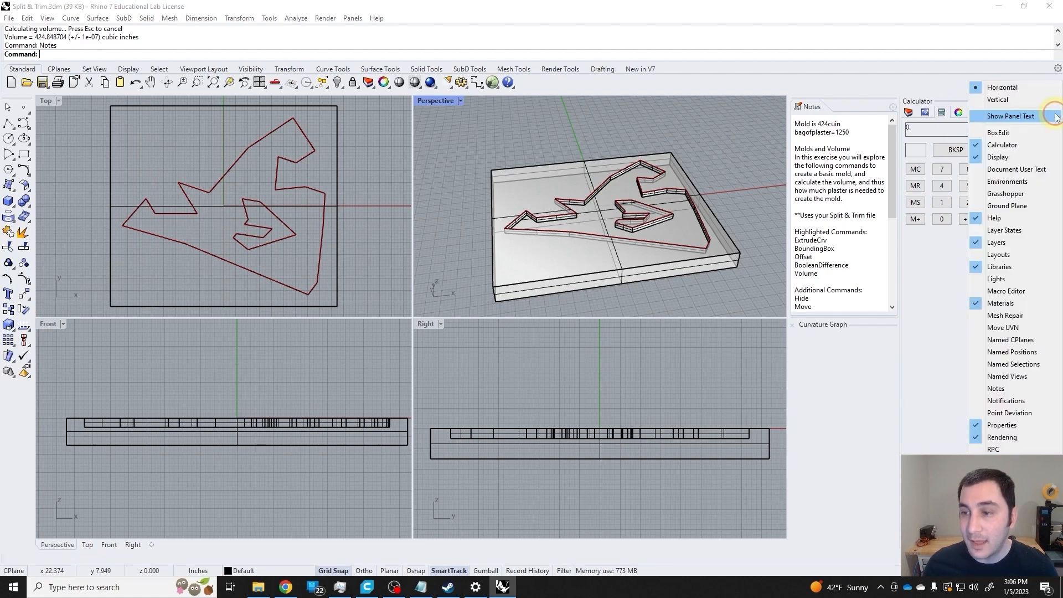
pyautogui.click(1010, 116)
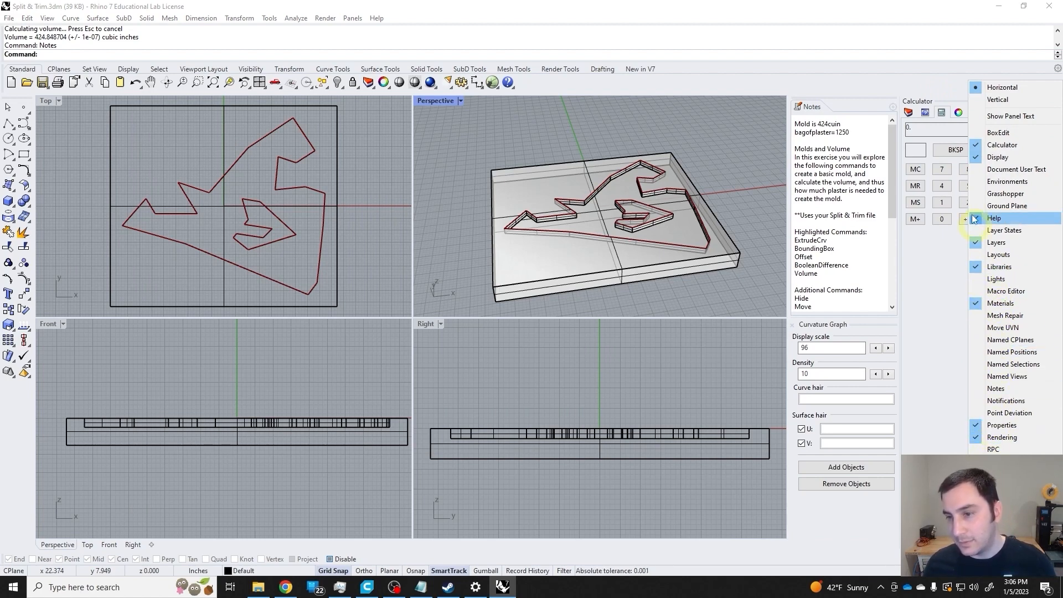
pyautogui.moveTo(1002, 145)
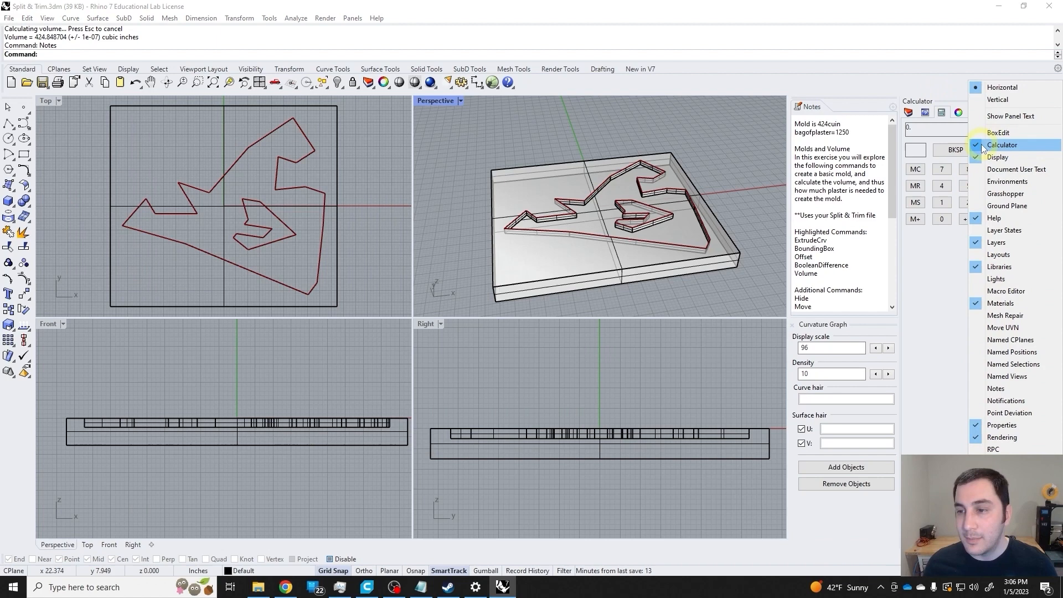
pyautogui.click(1003, 144)
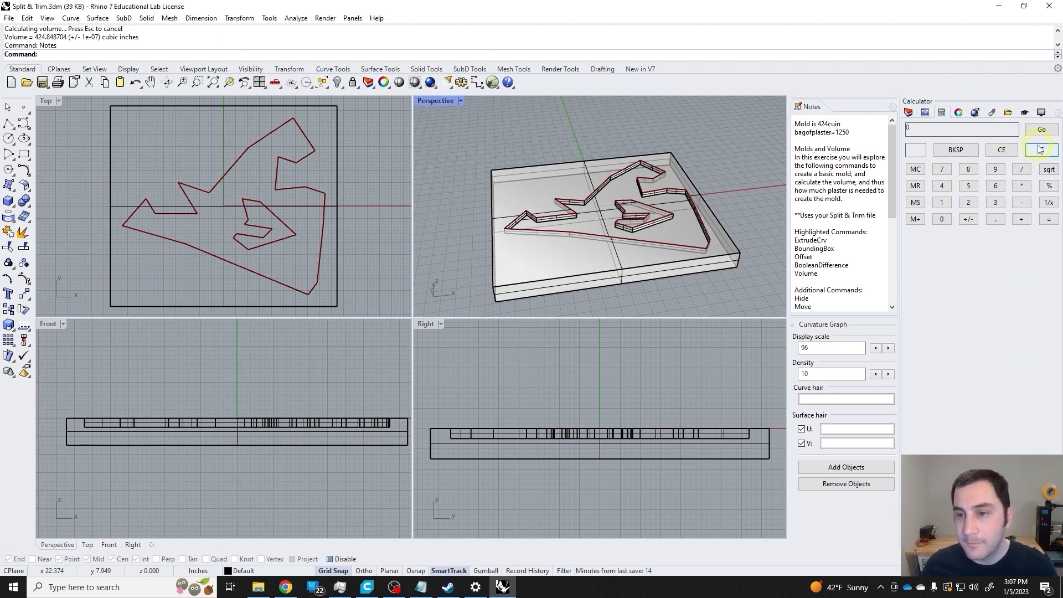
pyautogui.write('424')
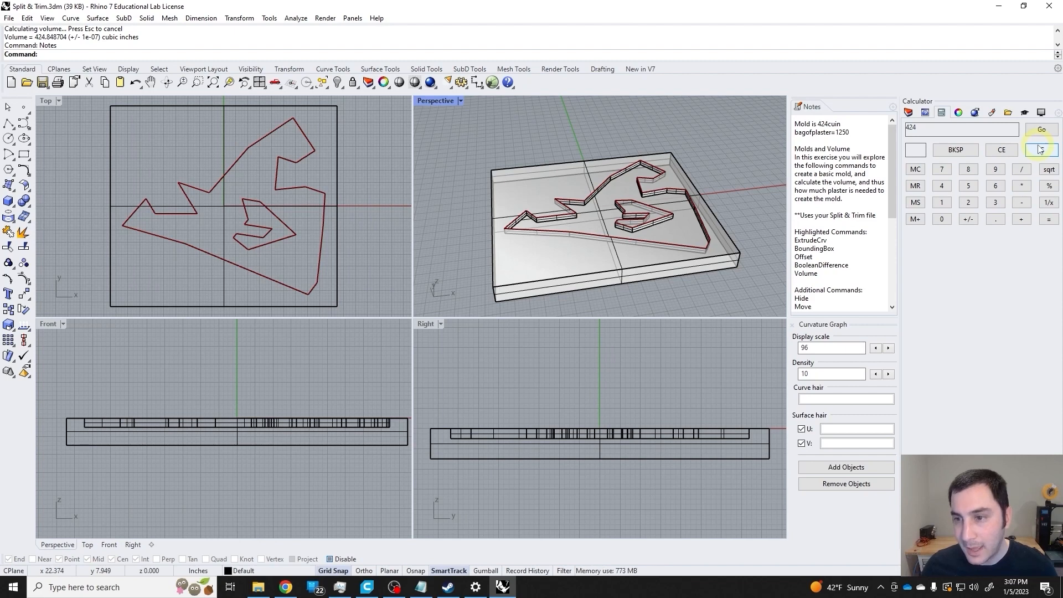